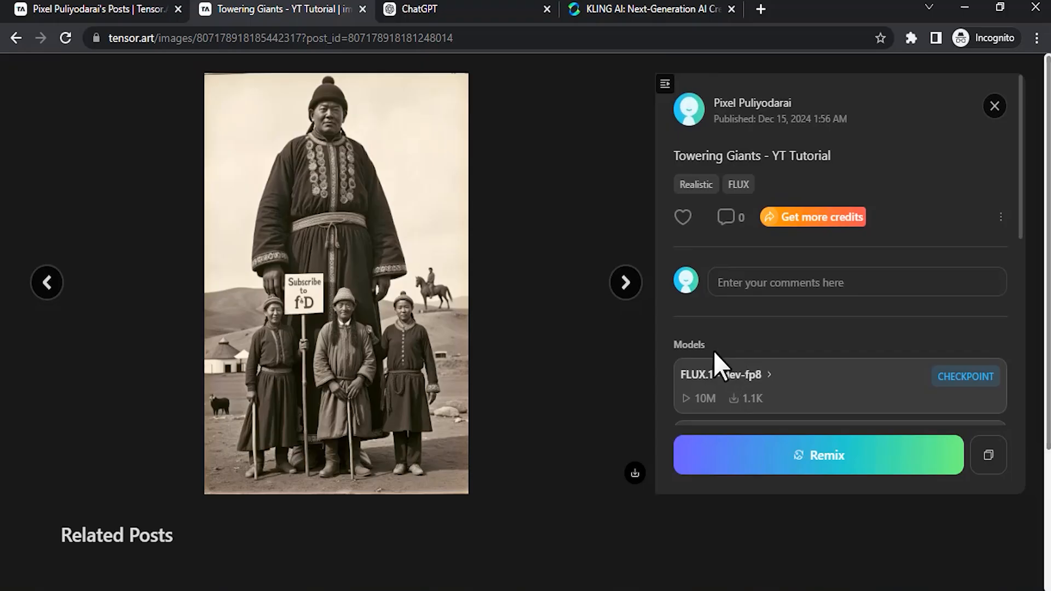
mouse_move(589, 276)
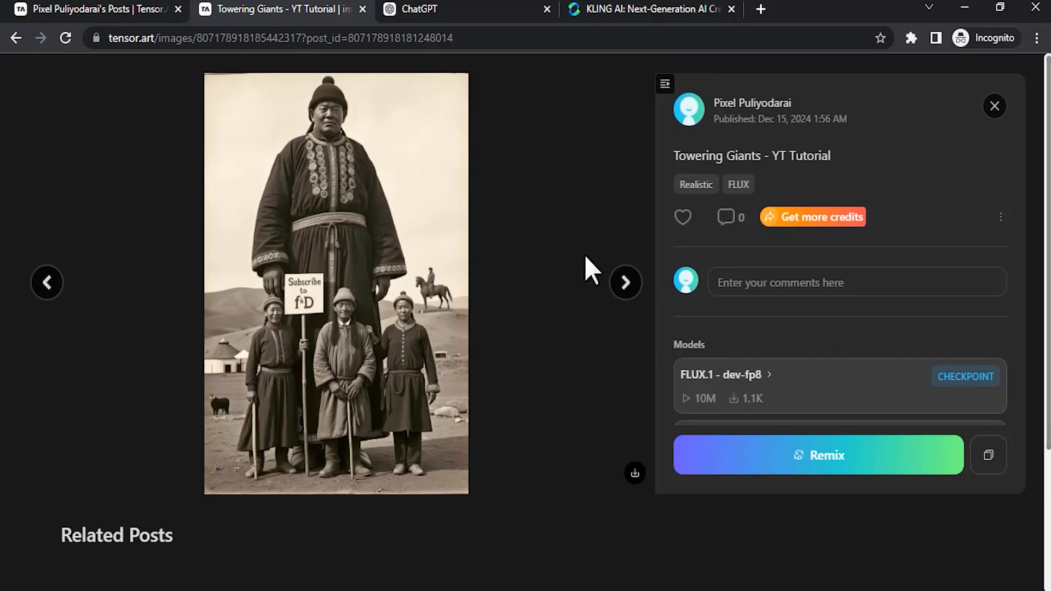
mouse_move(795, 225)
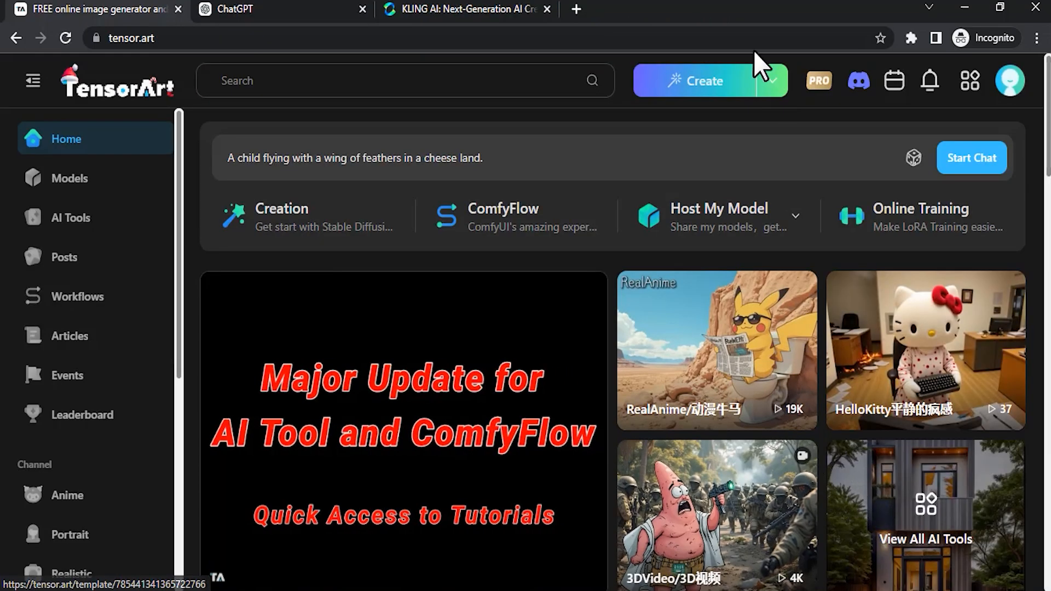
Start a creation with FLUX.1 as base model and add the Towering Giants LoRA.
click(706, 81)
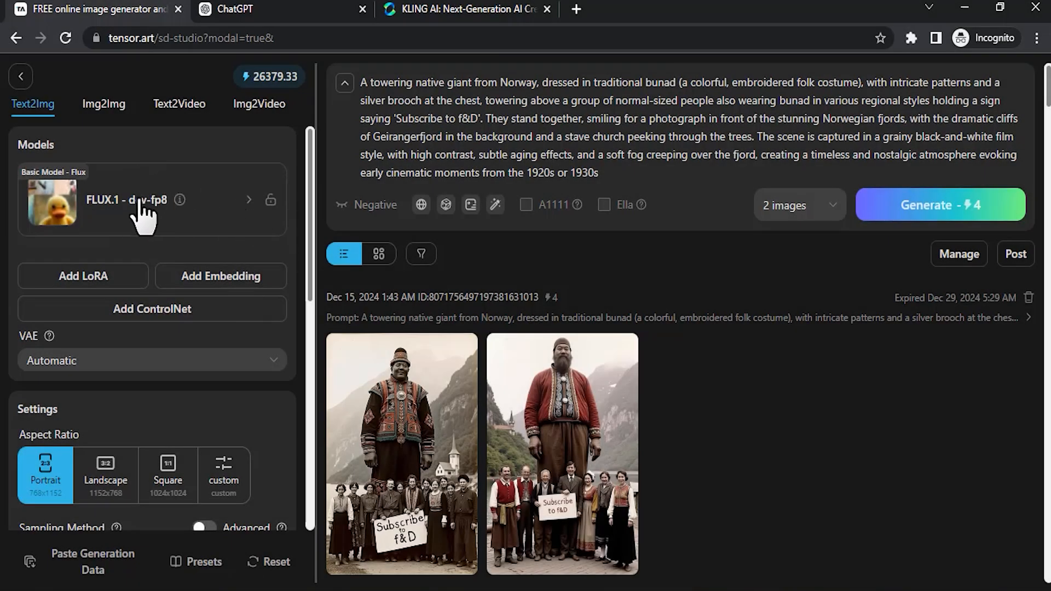
click(136, 200)
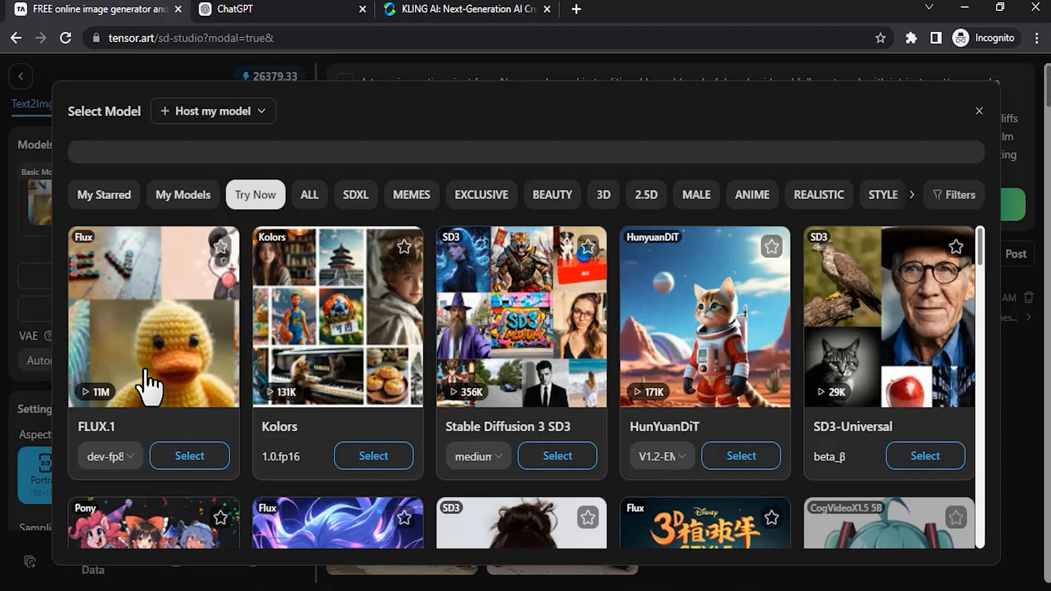
click(188, 456)
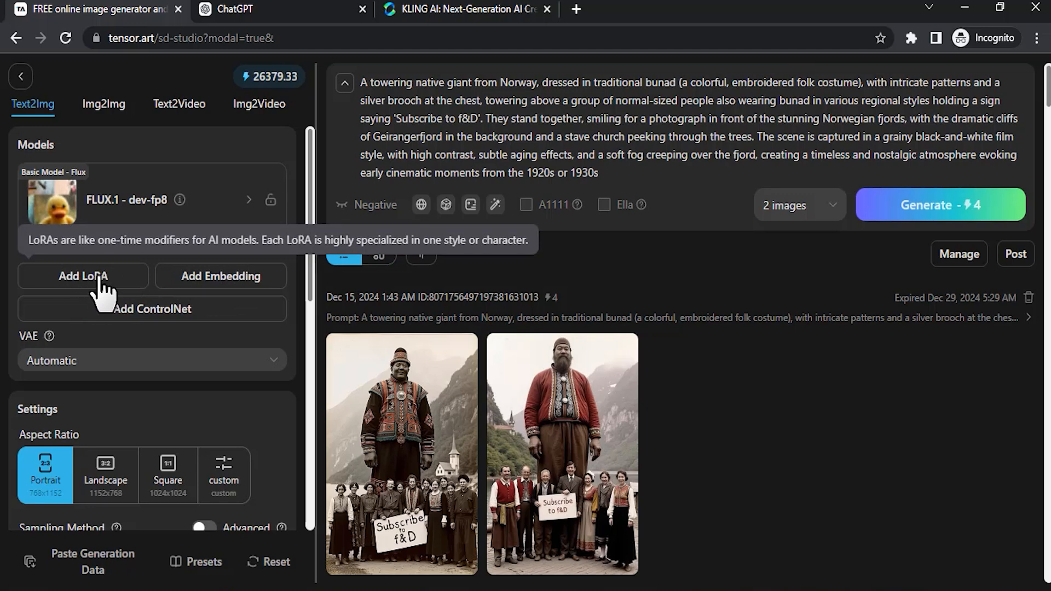
click(83, 276)
text(Towering Giants)
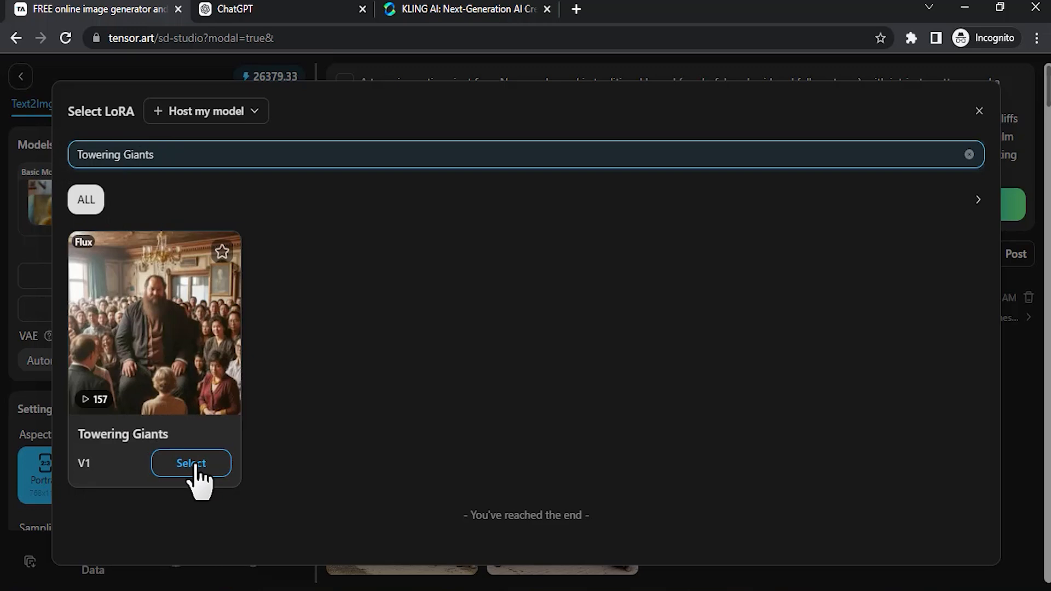
click(190, 463)
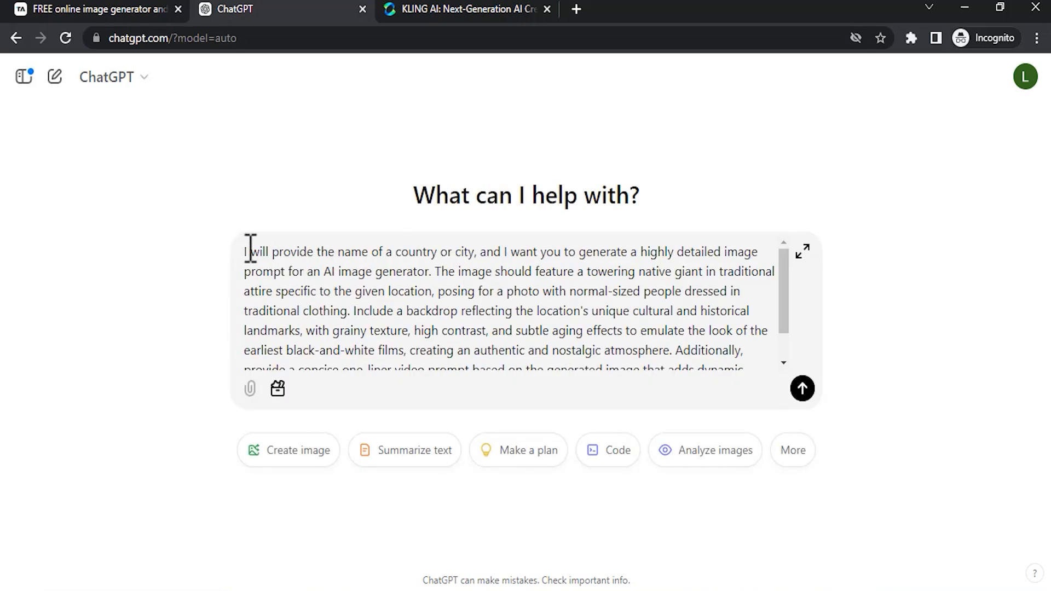
Send the prompt-writing instructions to ChatGPT, then reply with Sweden as the country.
scroll(down, 3)
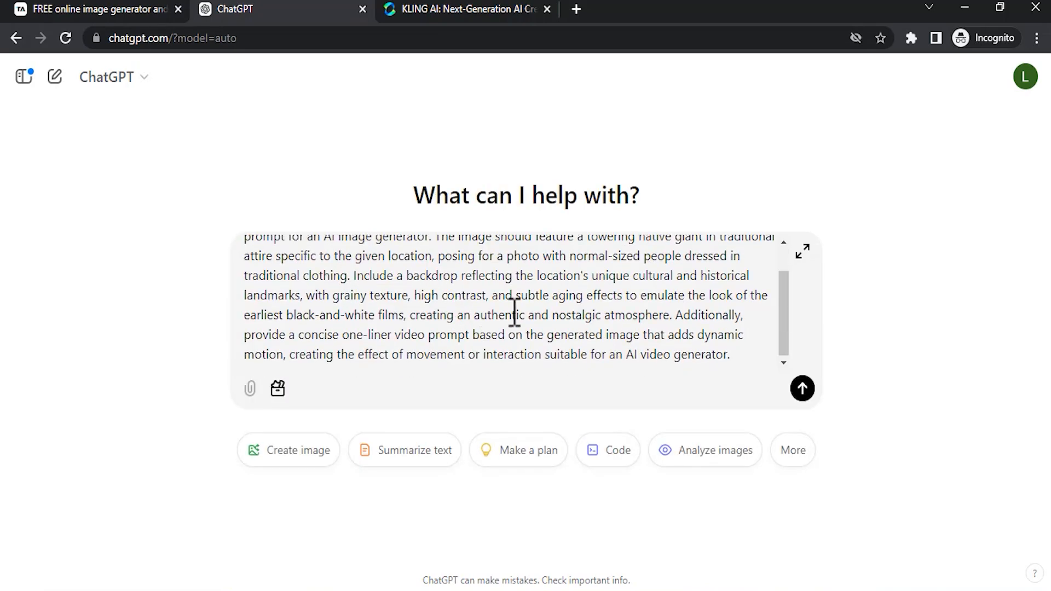
drag(395, 276, 731, 354)
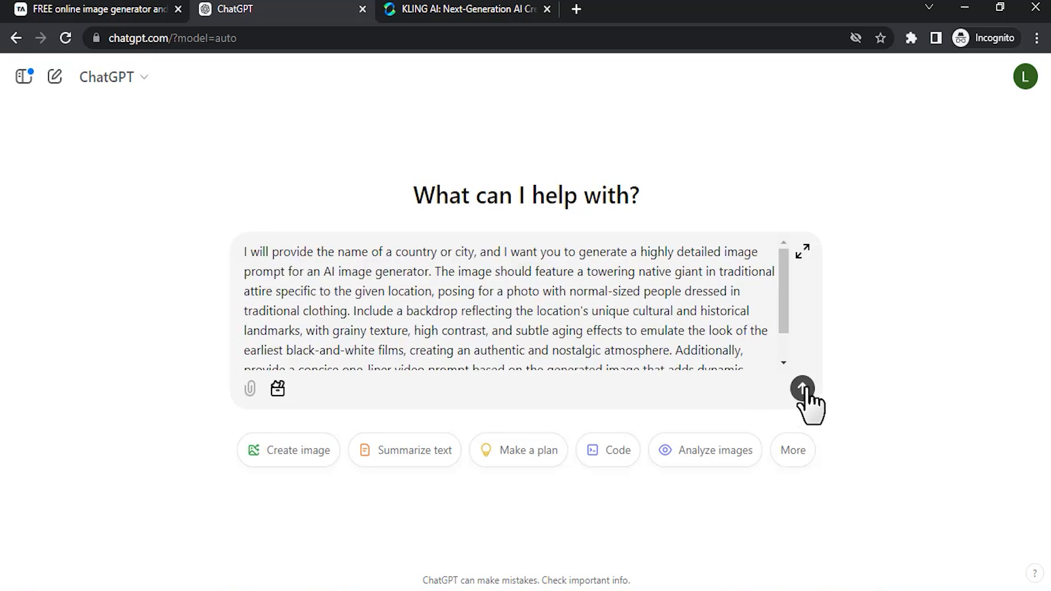
click(801, 387)
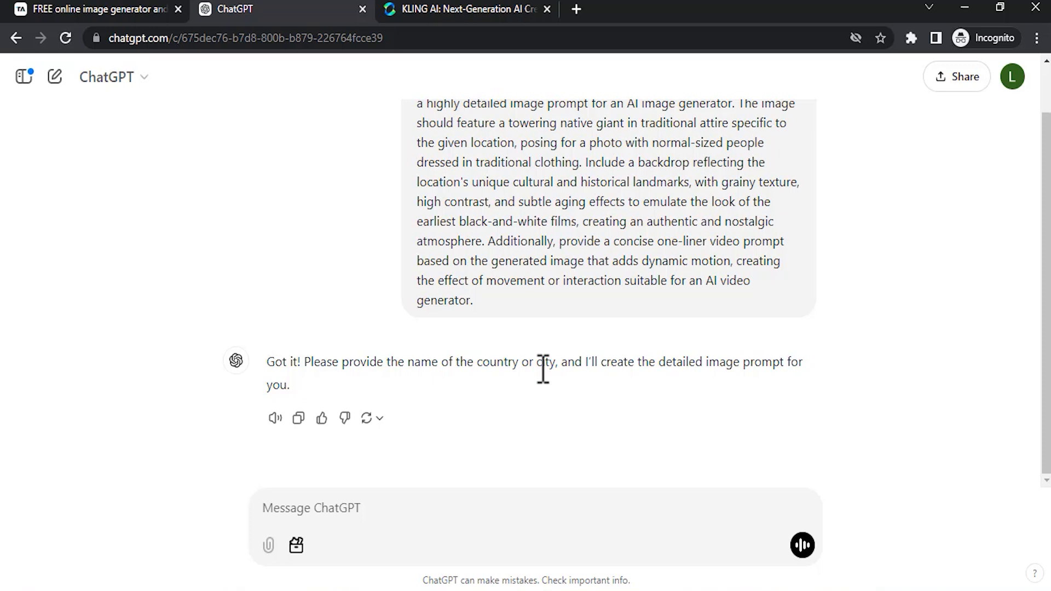
click(313, 508)
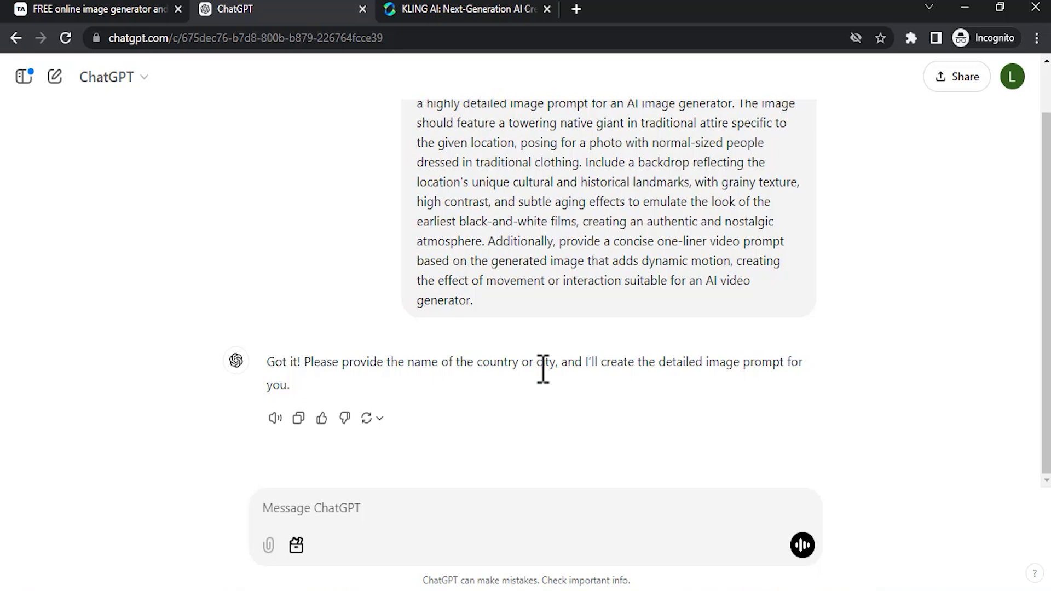
click(314, 508)
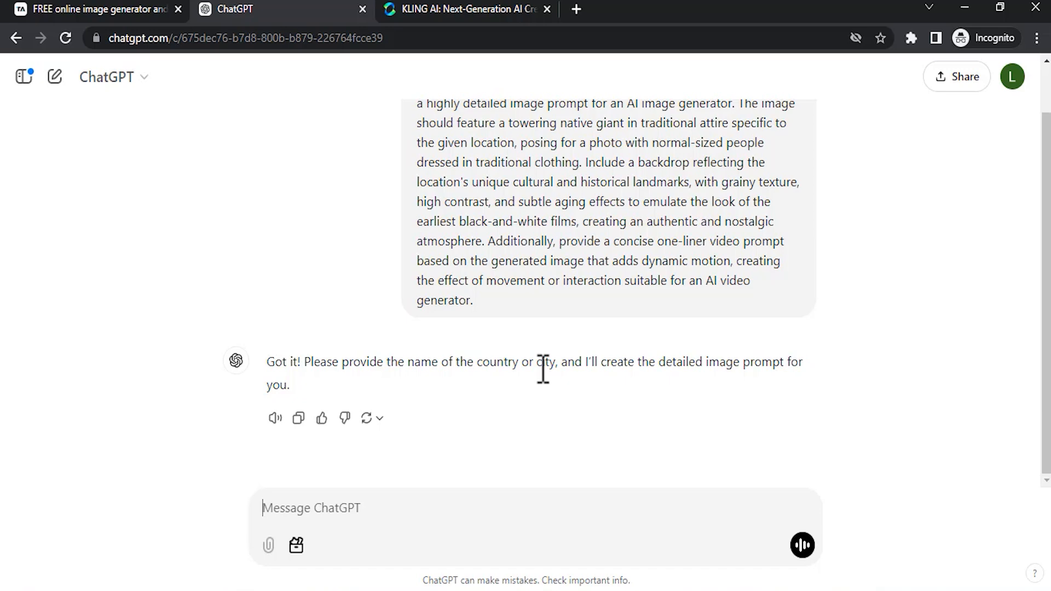
text(Swede)
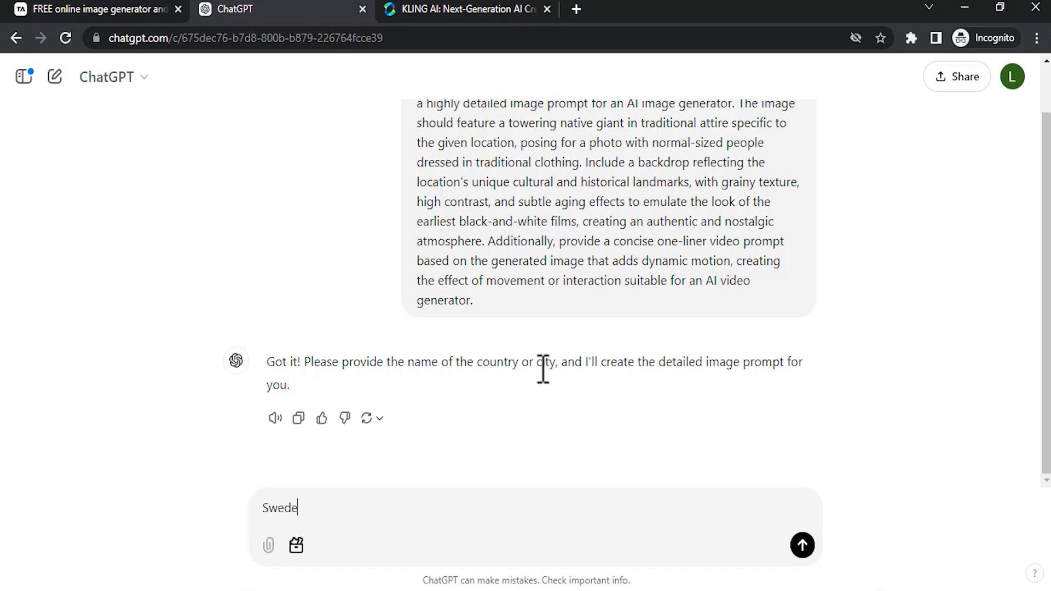
click(802, 545)
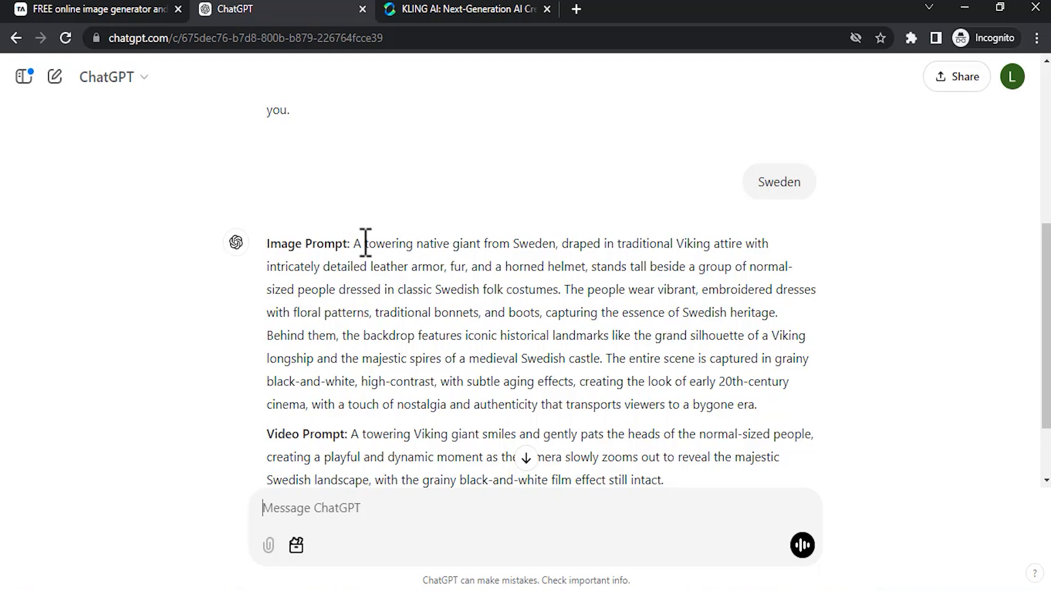
mouse_move(366, 261)
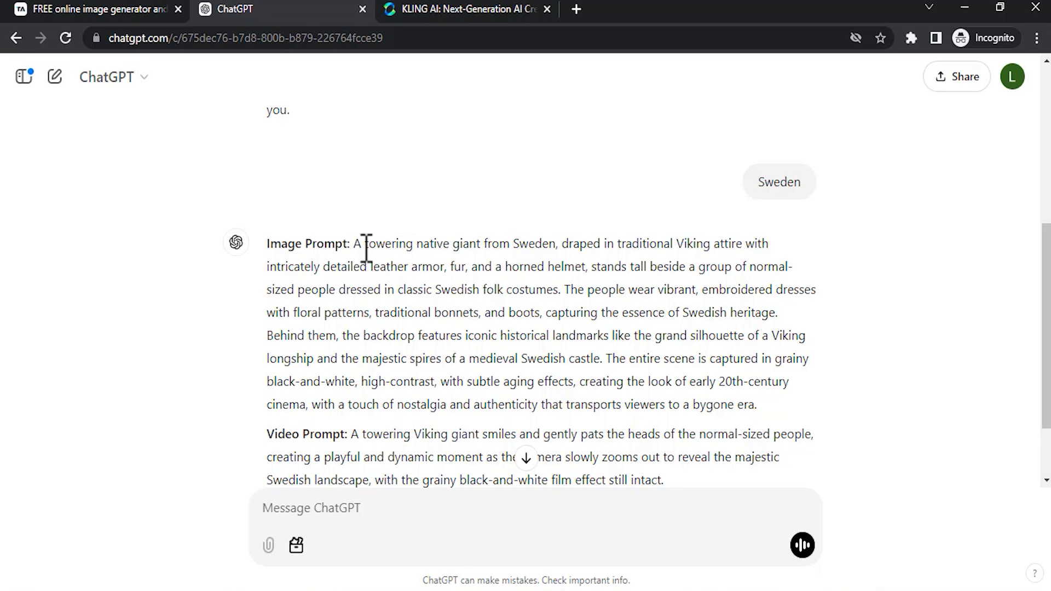
mouse_move(399, 448)
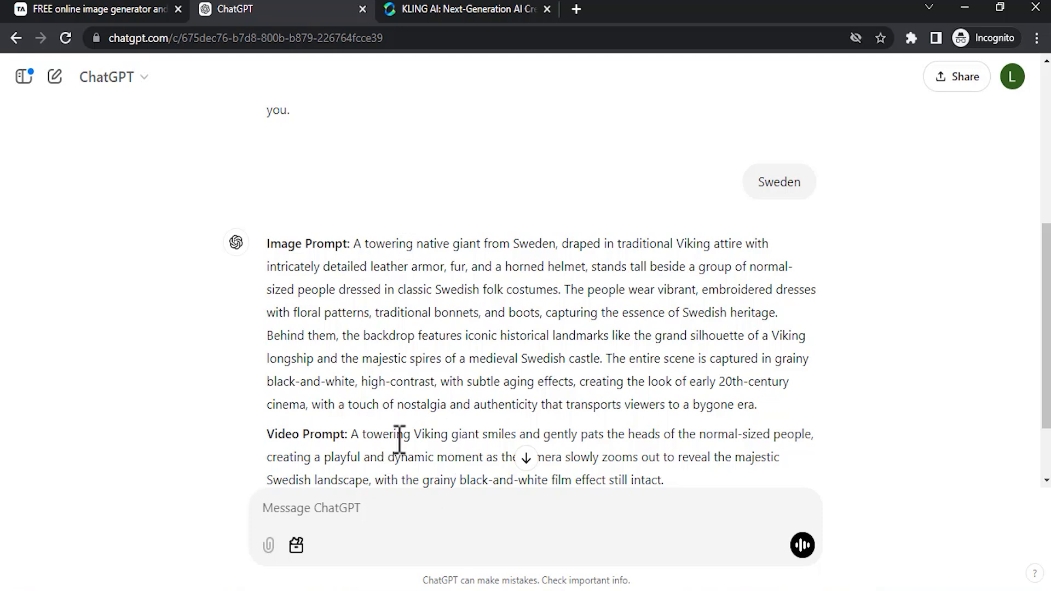
mouse_move(359, 244)
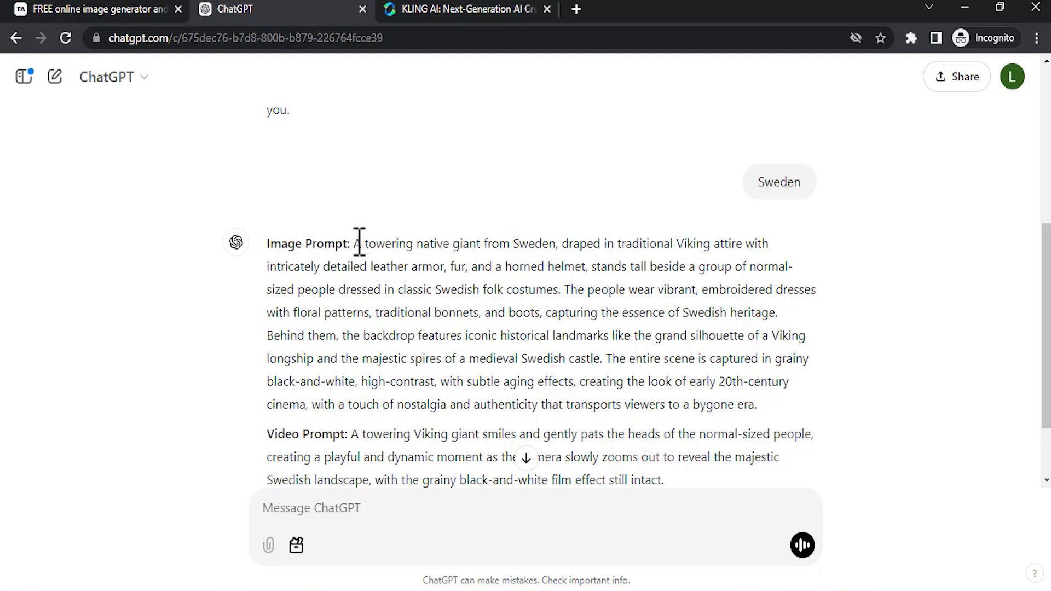
Select the Swedish image prompt text and return to the Tensor Art generator.
drag(354, 243, 758, 404)
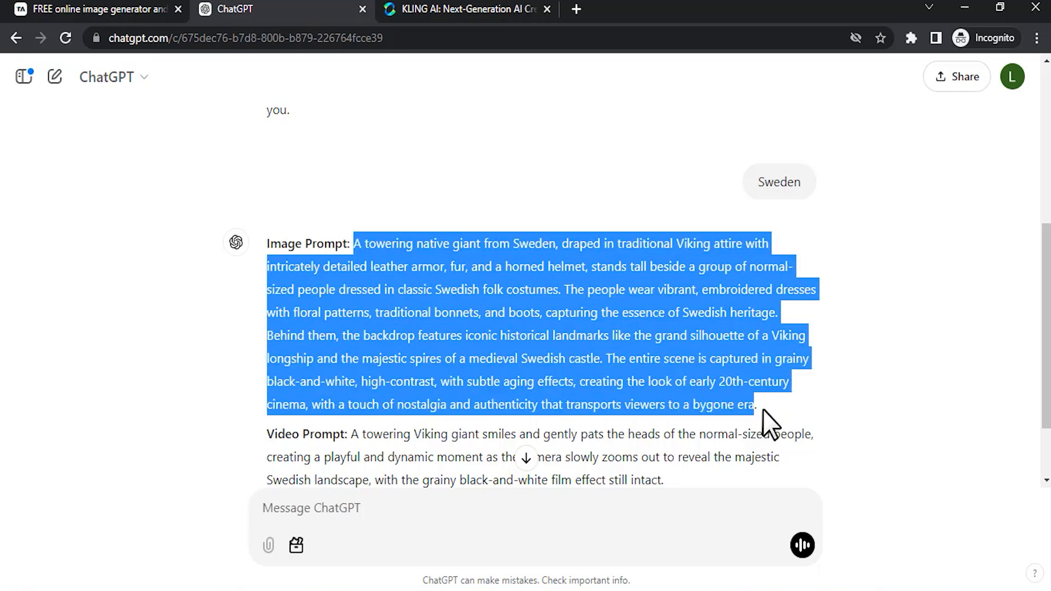
click(87, 8)
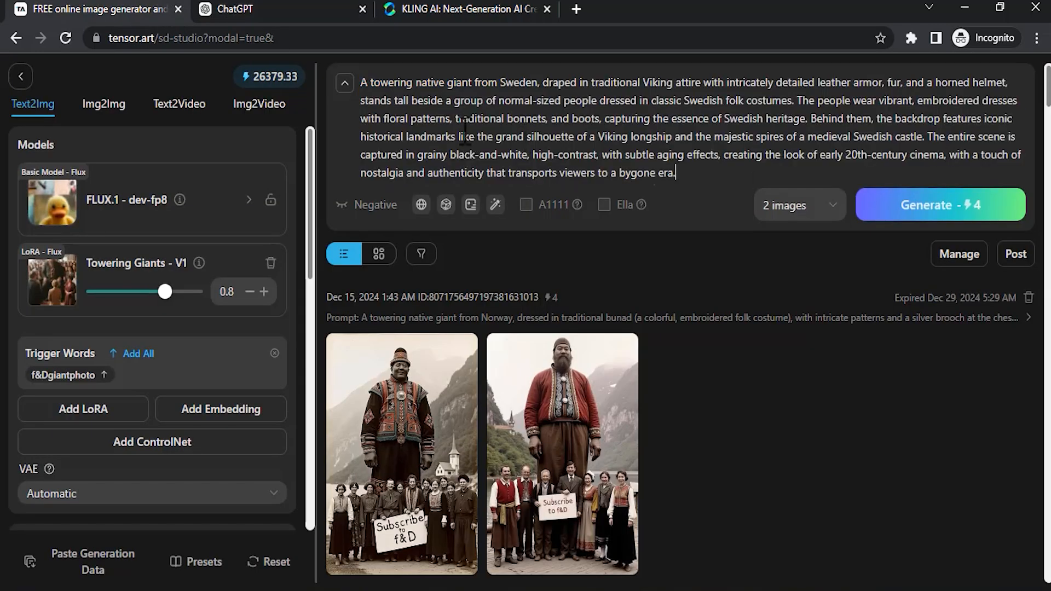
mouse_move(409, 293)
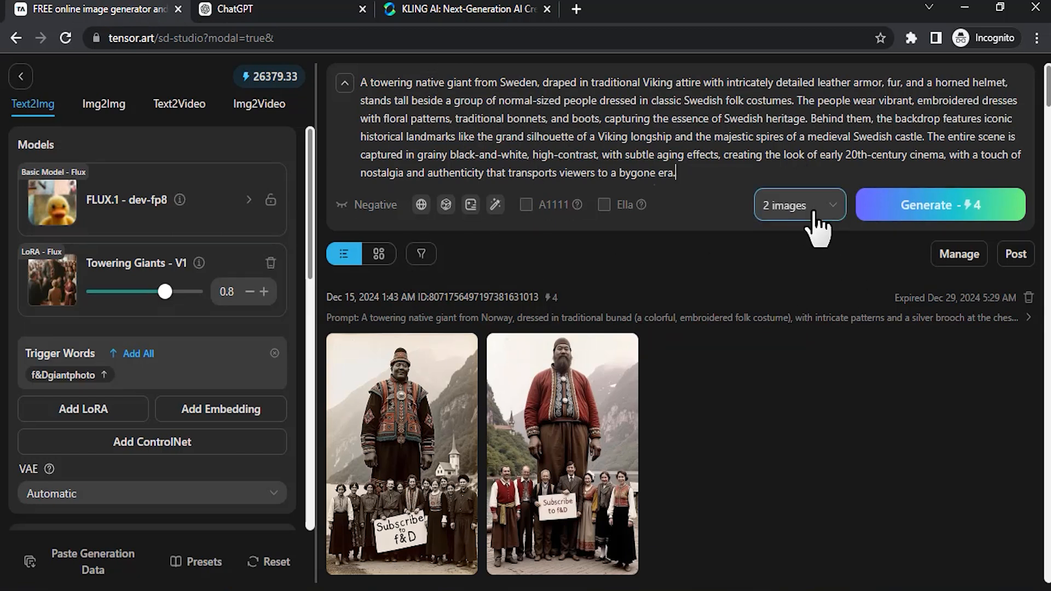
mouse_move(769, 452)
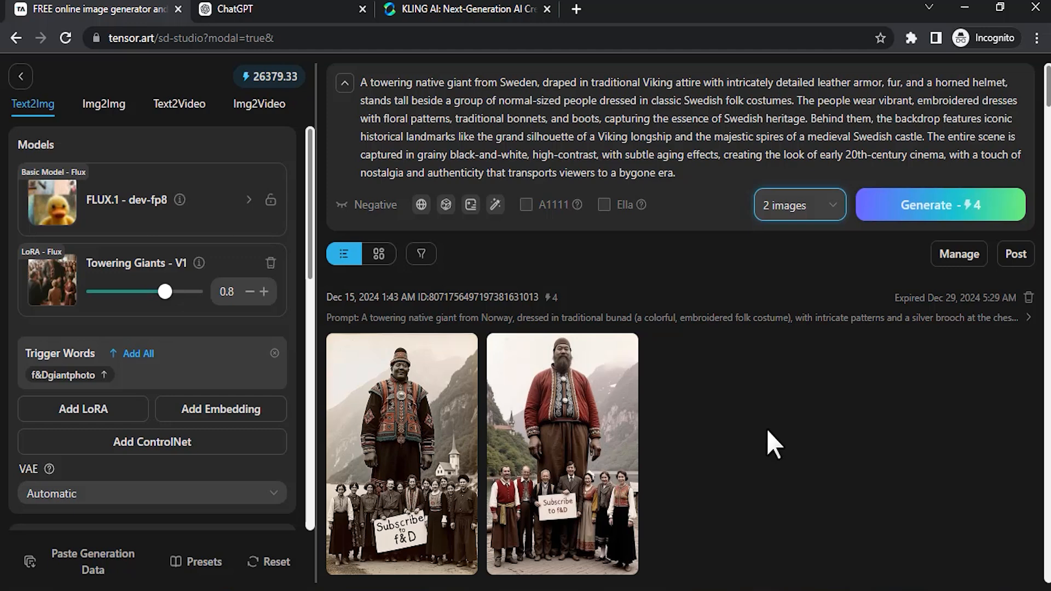
mouse_move(759, 458)
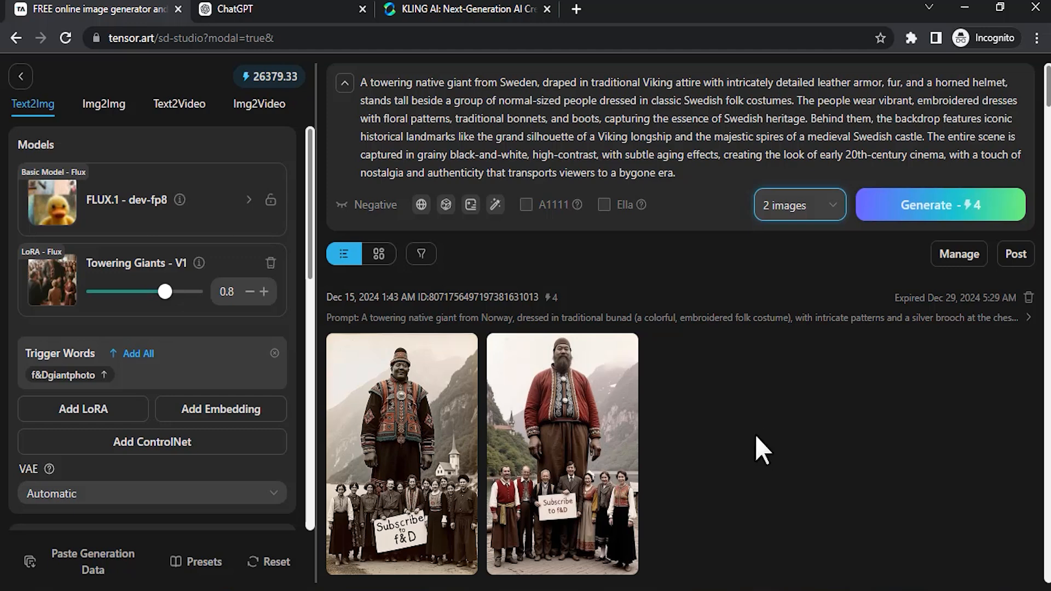
mouse_move(754, 461)
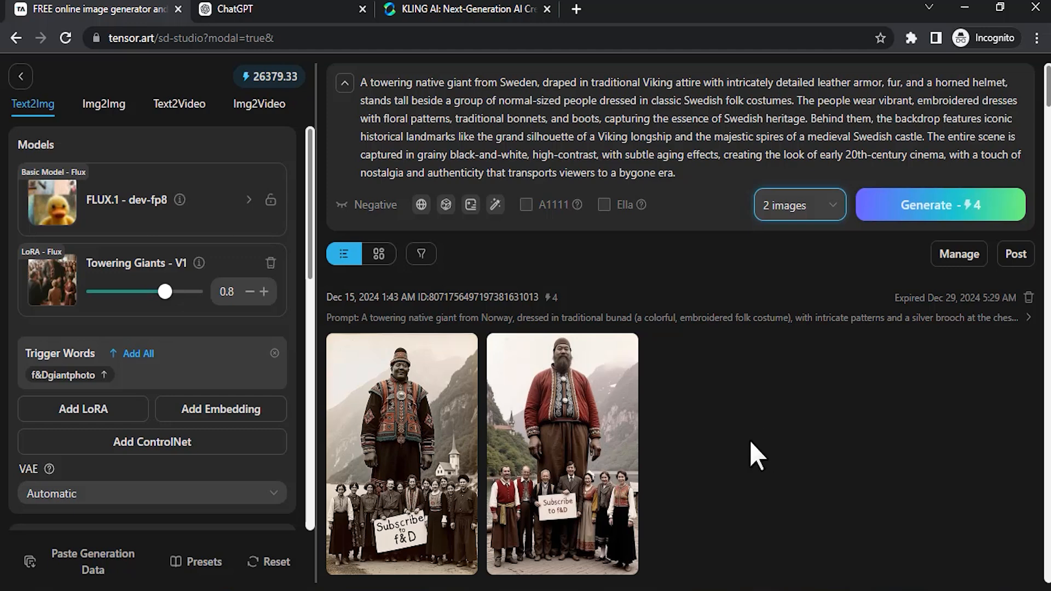
Review the generation settings (2 images, Euler, 25 steps, guidance 3.5) and reach the seed value.
scroll(down, 3)
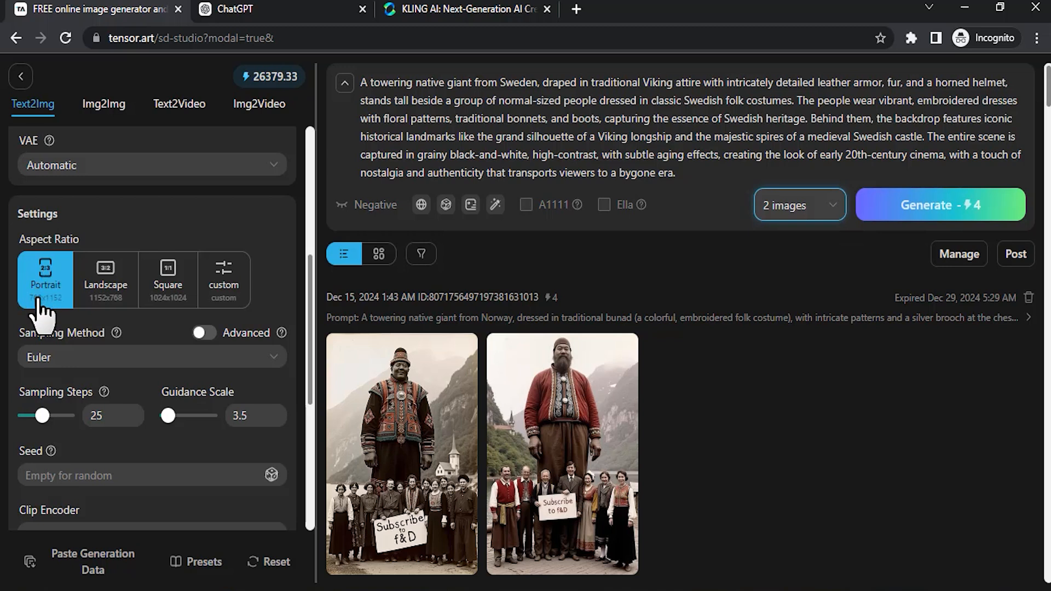
mouse_move(41, 299)
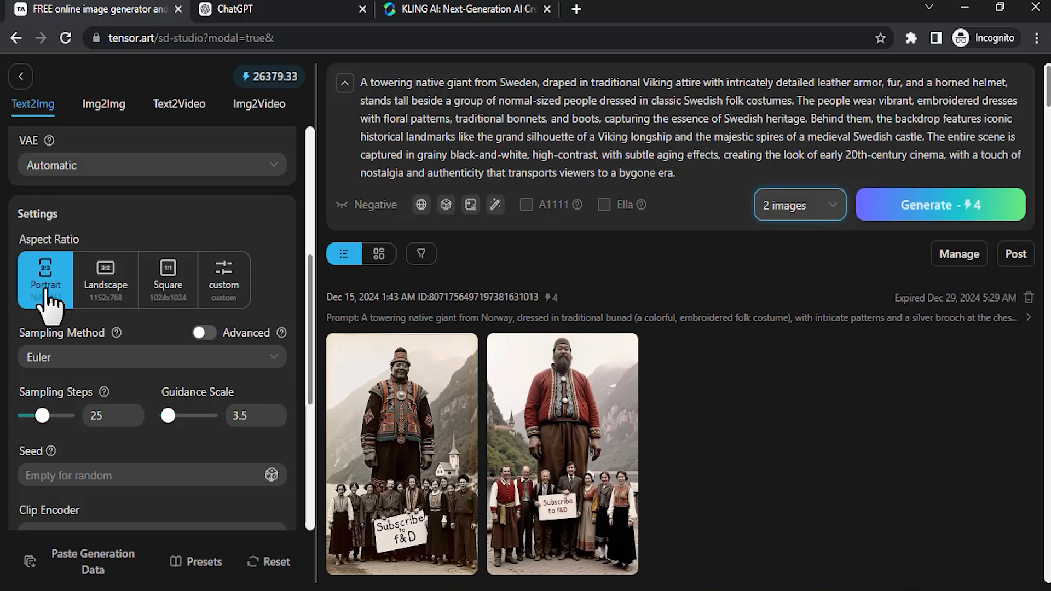
scroll(down, 3)
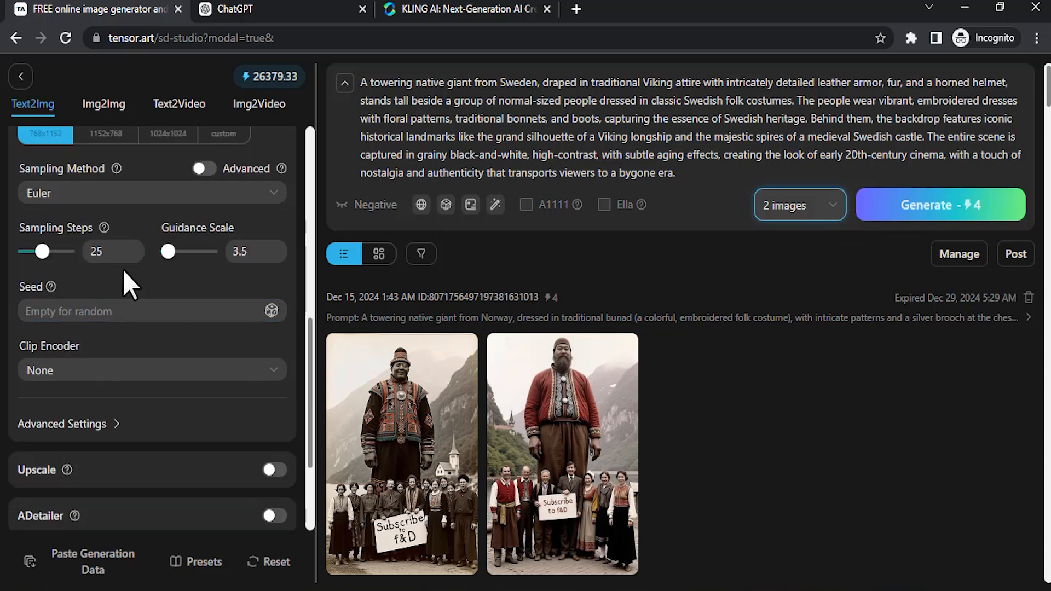
click(113, 252)
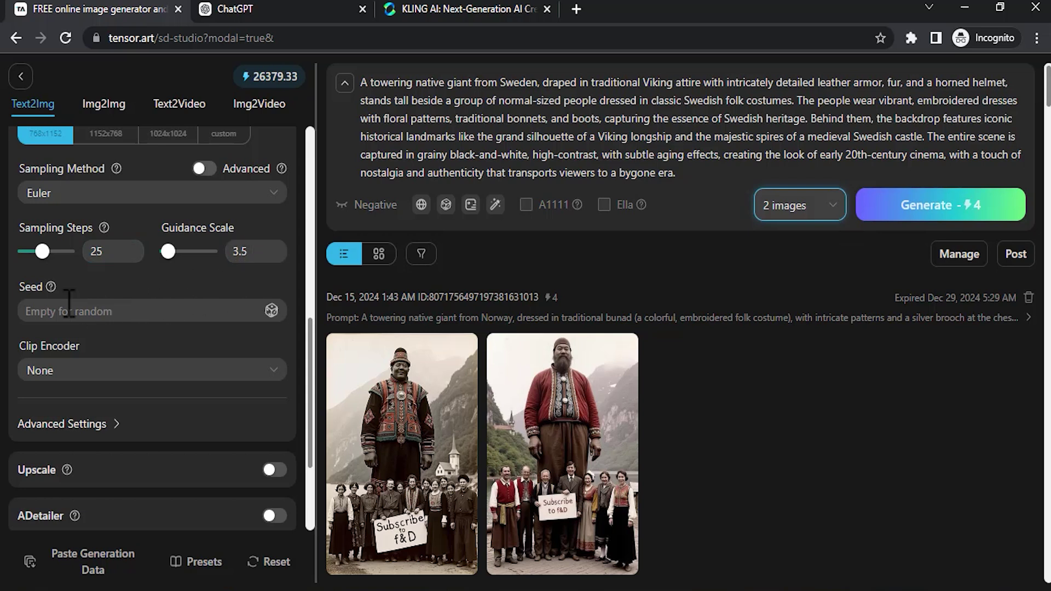
mouse_move(230, 361)
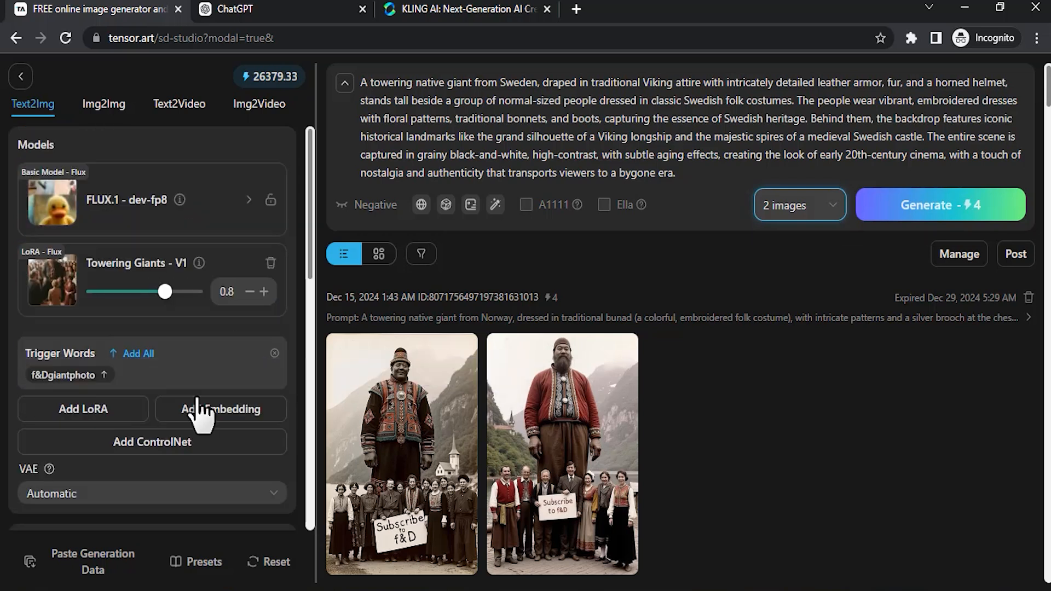
mouse_move(11, 387)
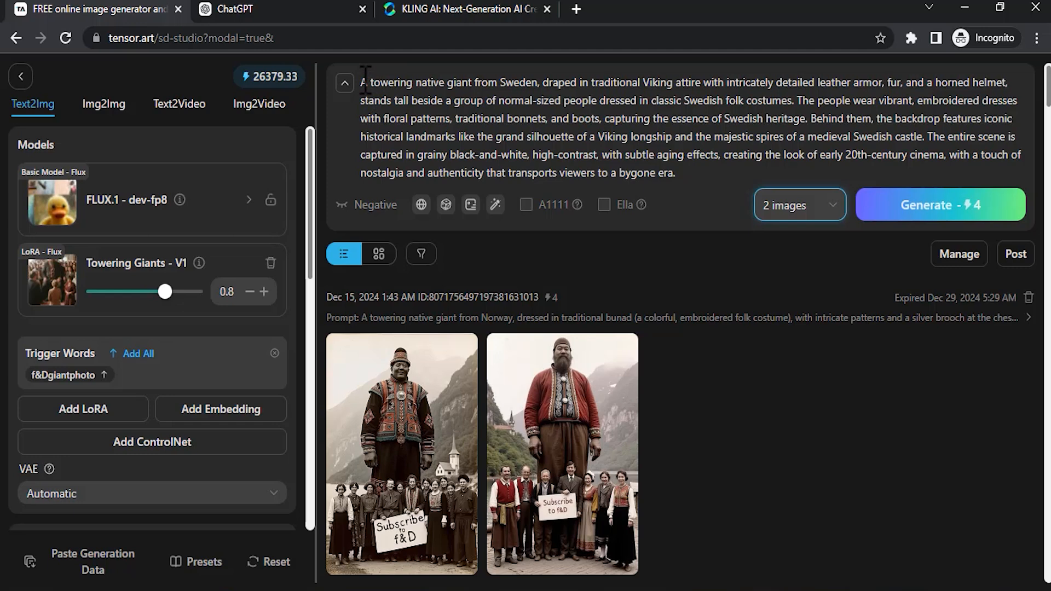
Add the f&Dgiantphoto trigger word before the prompt and generate the Viking giant images.
text(f&Dgiantphoto of a)
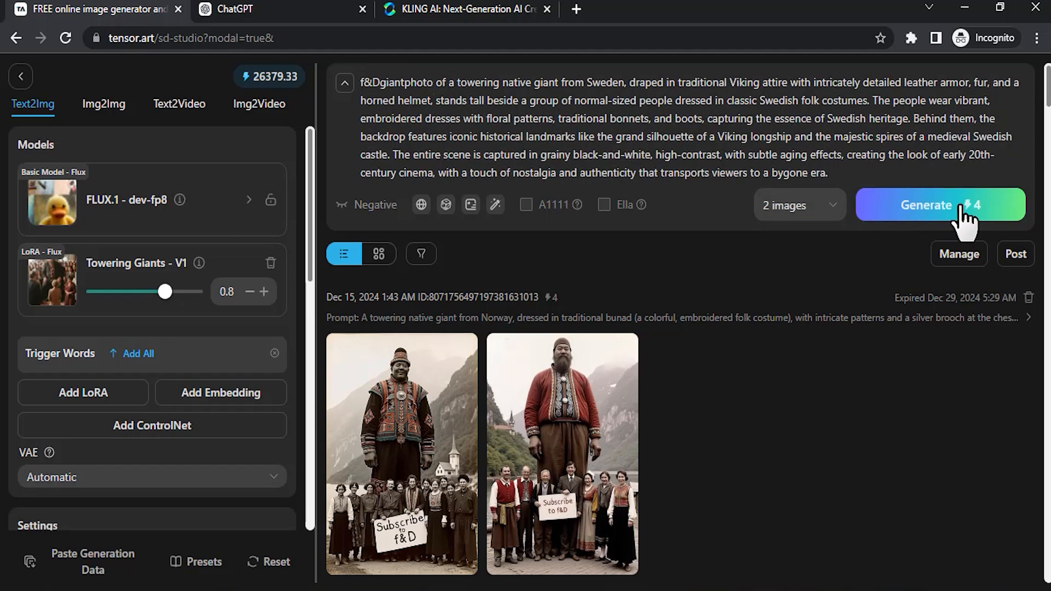
click(941, 205)
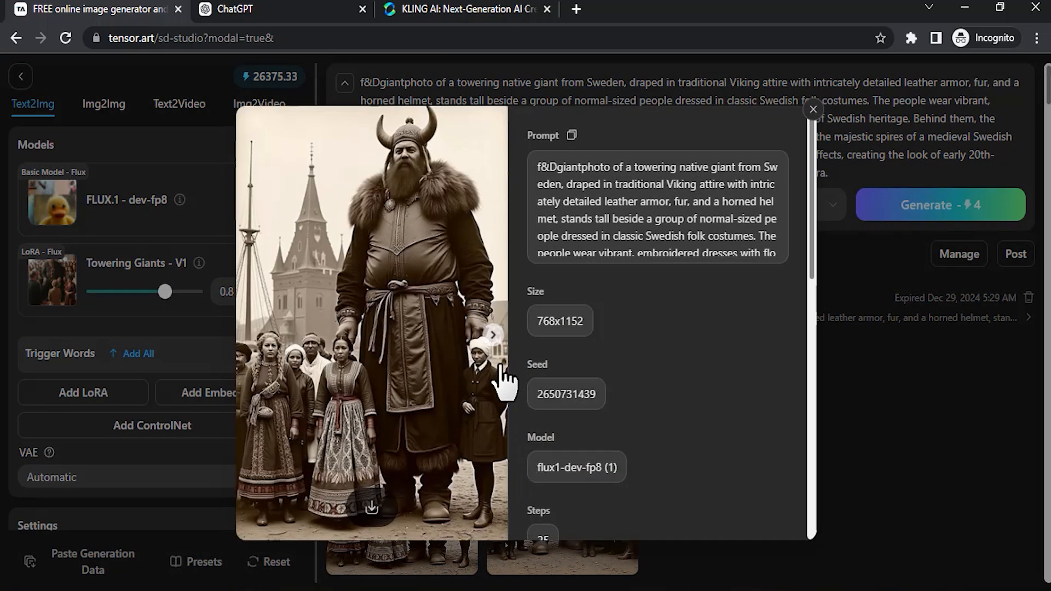
Browse the two results and download the first Viking giant image.
click(493, 350)
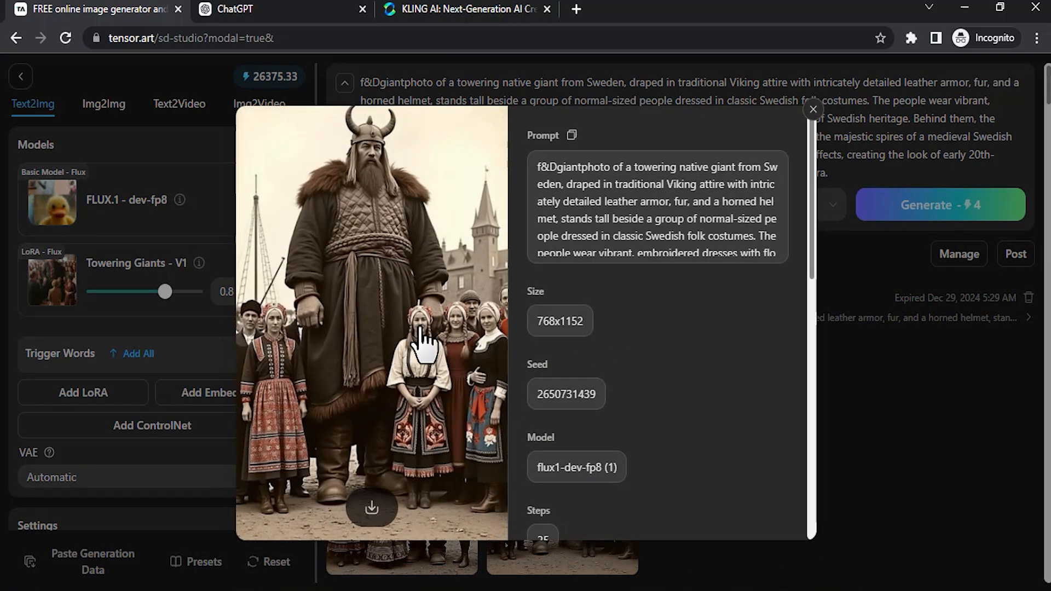
click(491, 333)
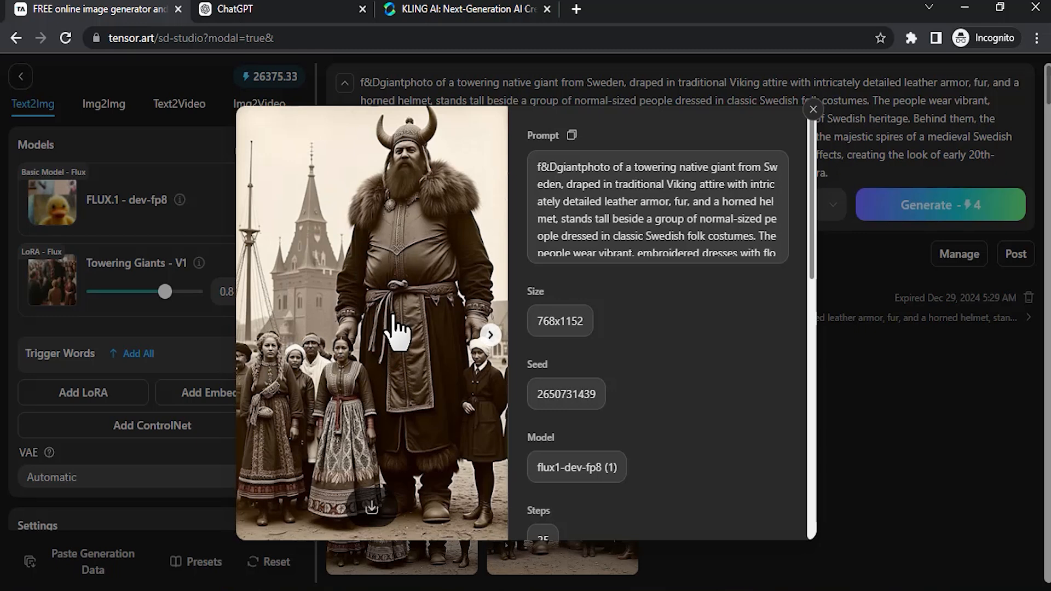
mouse_move(371, 530)
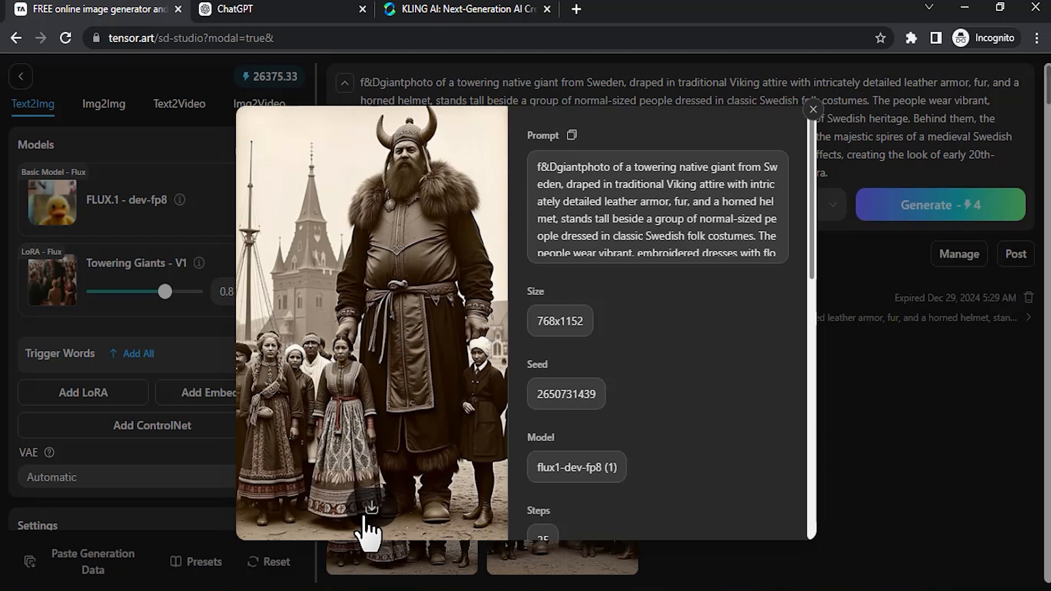
click(370, 510)
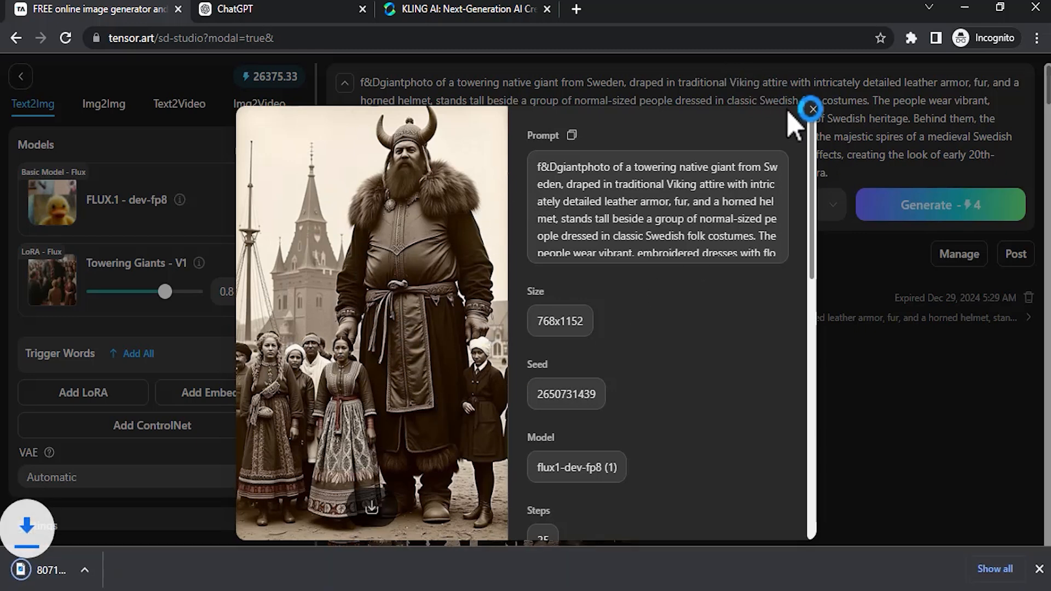
click(813, 108)
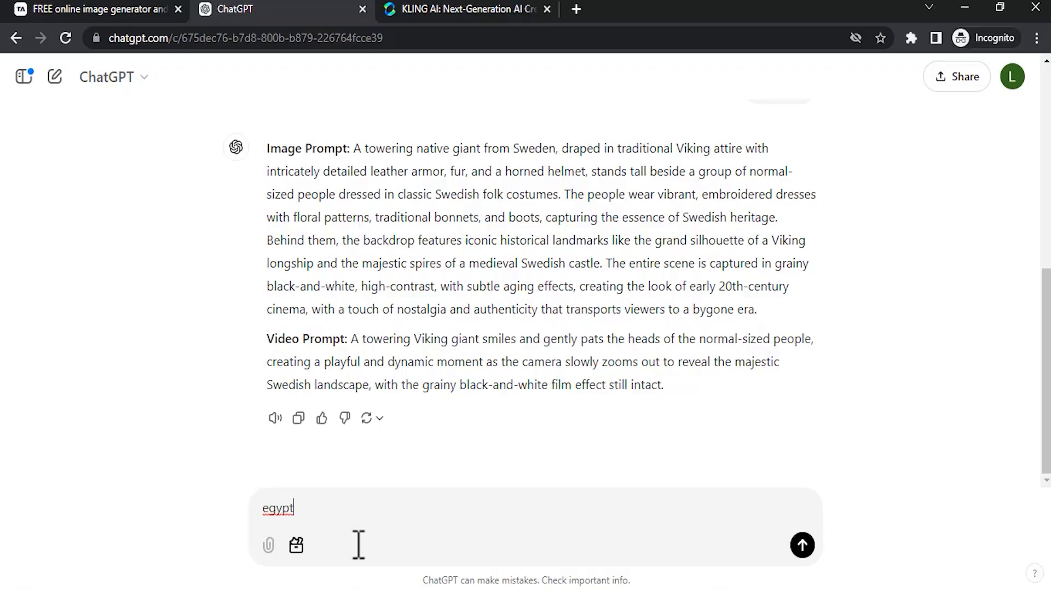
Send 'egypt' to ChatGPT, select the Egyptian image prompt paragraph and switch to Tensor Art.
click(802, 561)
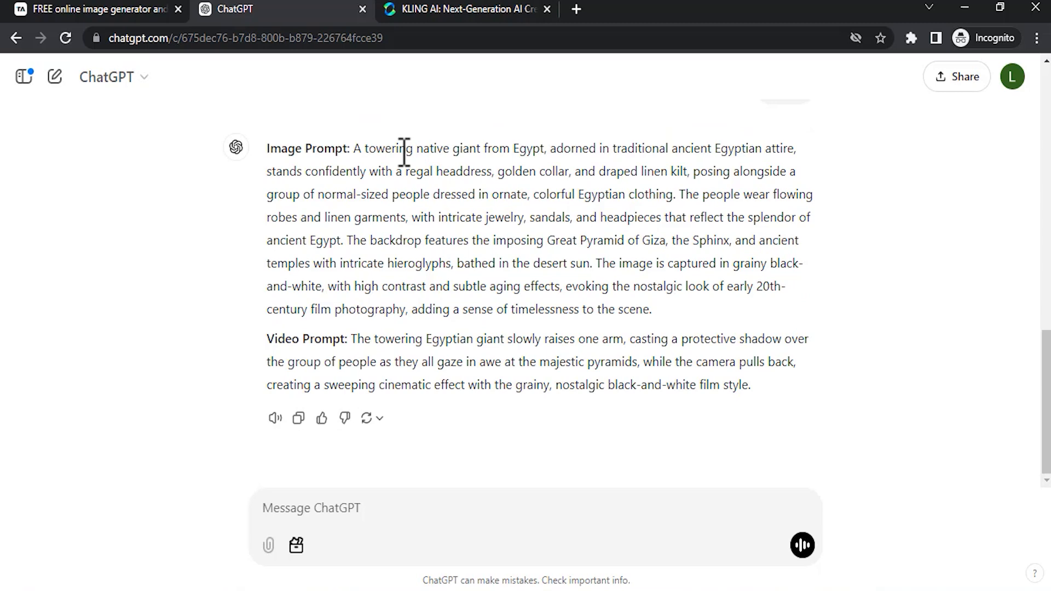
drag(355, 148, 519, 240)
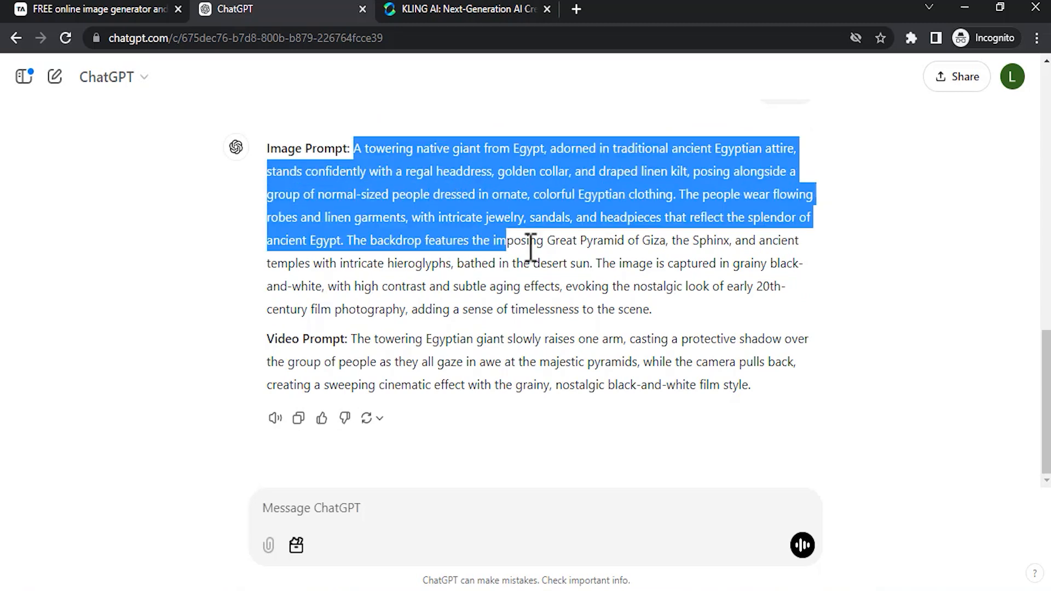
drag(509, 240, 651, 308)
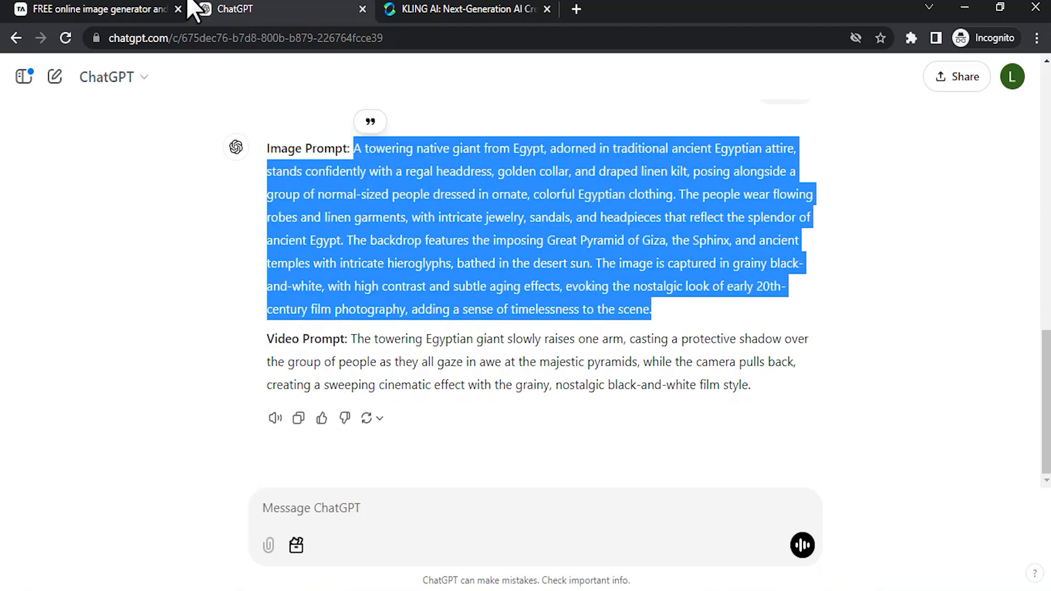
click(93, 10)
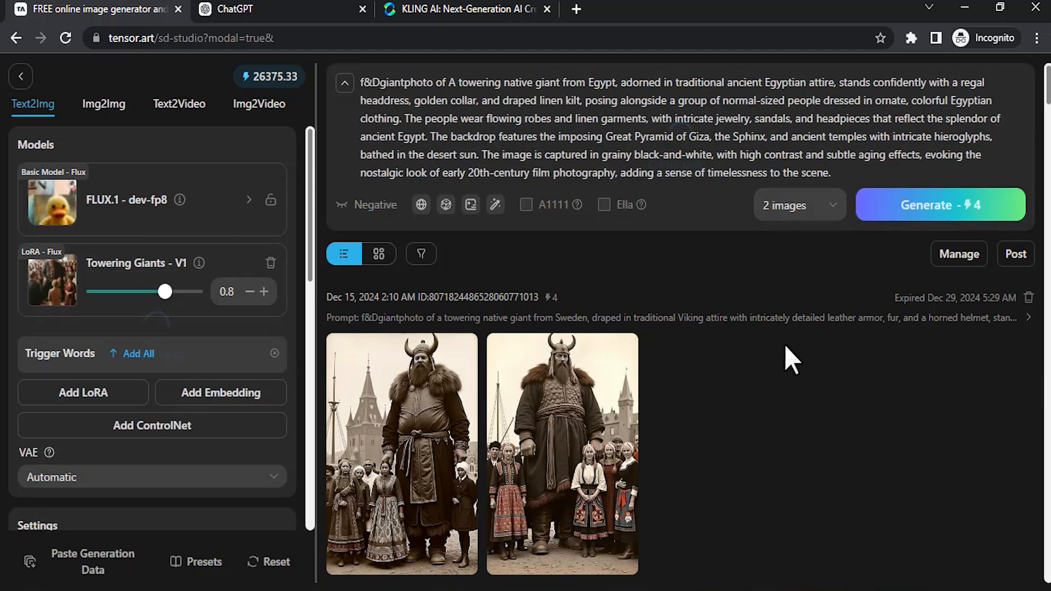
Return to the ChatGPT conversation after pasting the Egyptian prompt behind f&Dgiantphoto.
click(240, 10)
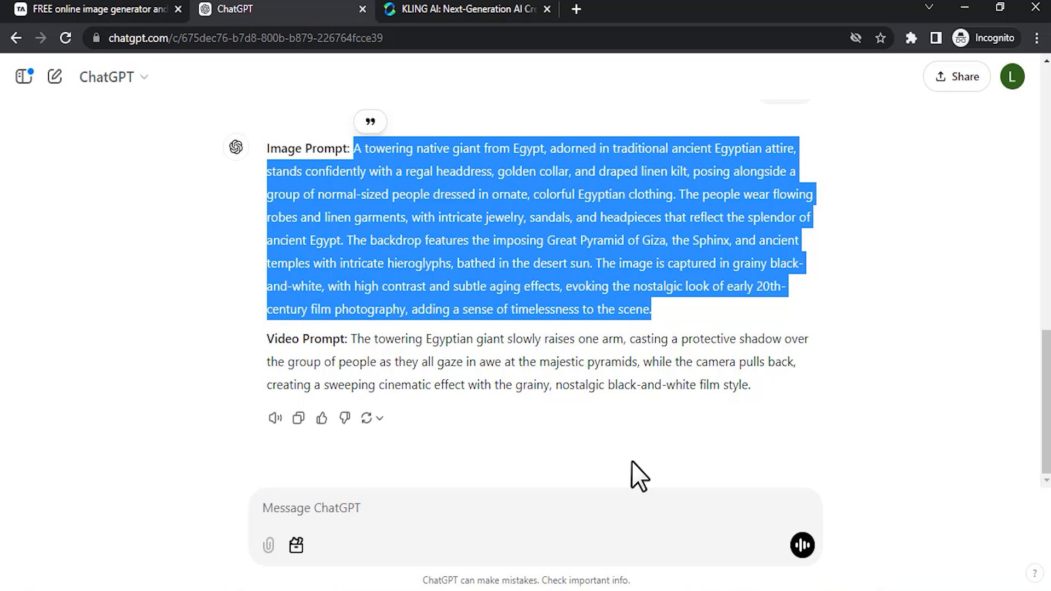
Ask for the giant holding a massive stone block, select the revised image prompt and switch to Tensor Art.
text(ma)
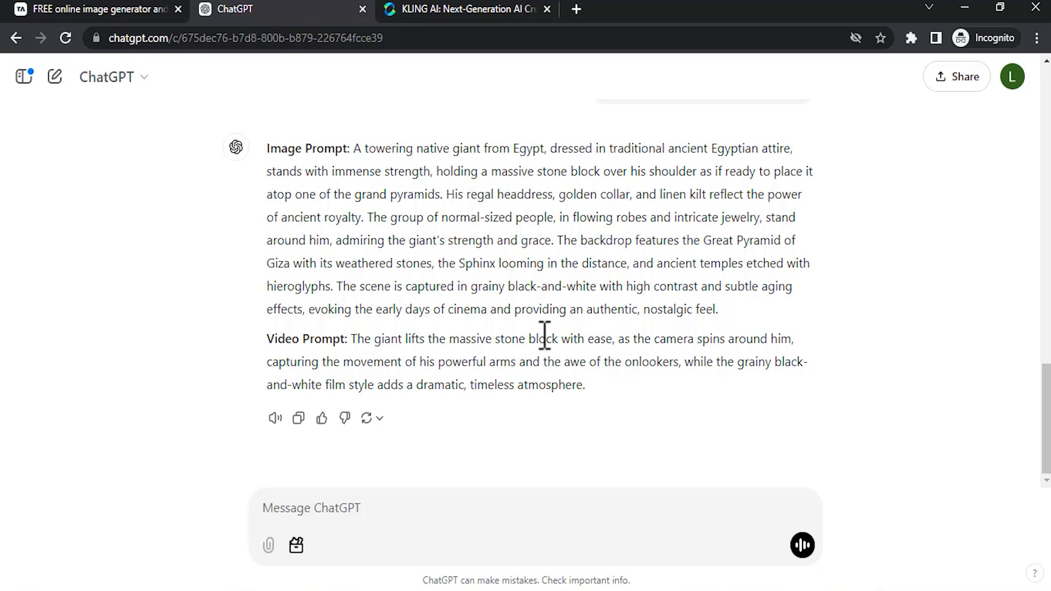
mouse_move(443, 171)
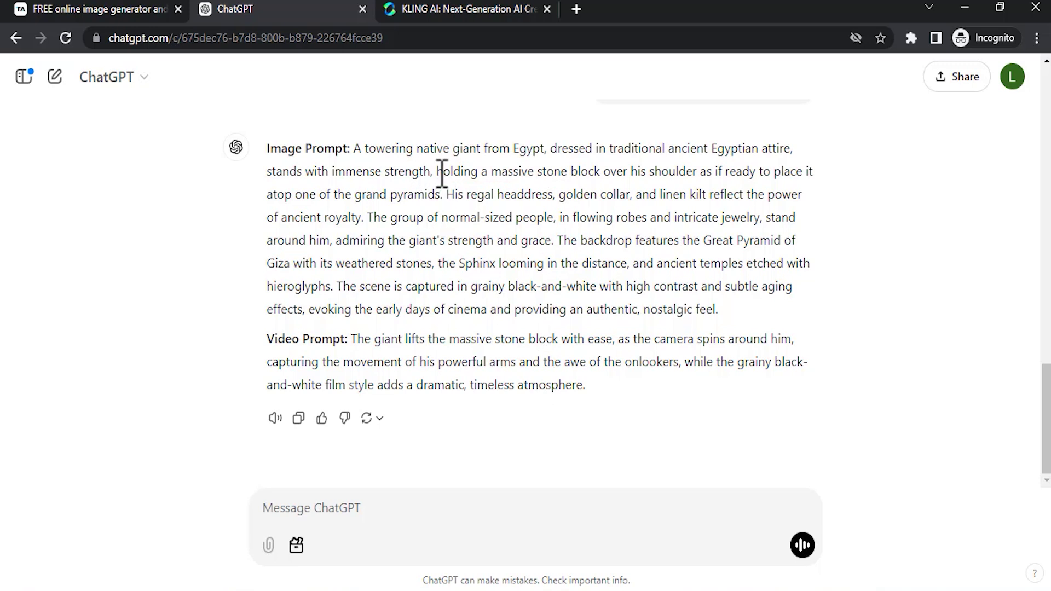
mouse_move(439, 169)
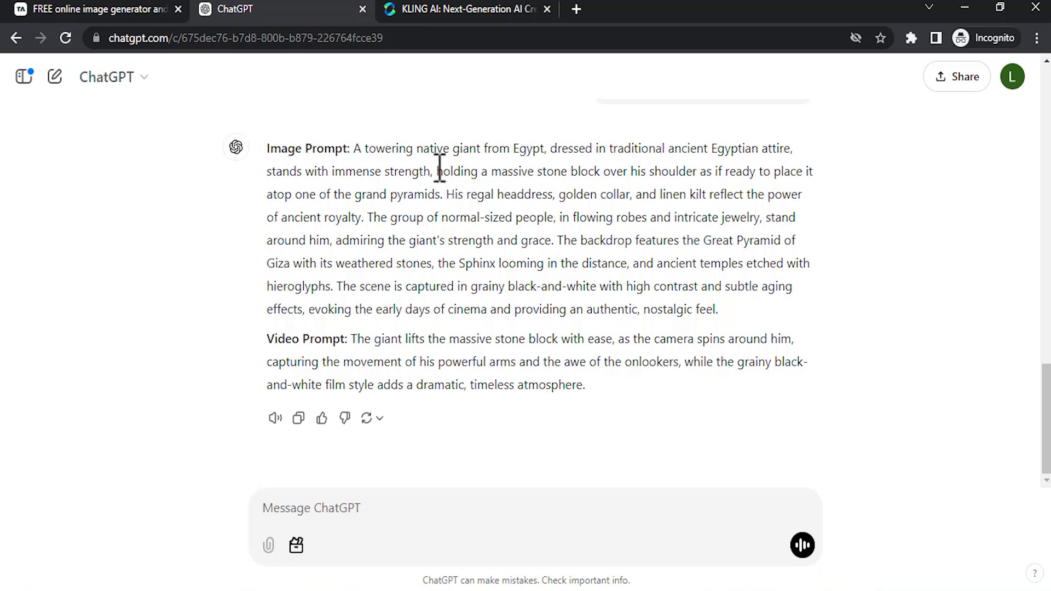
double_click(447, 171)
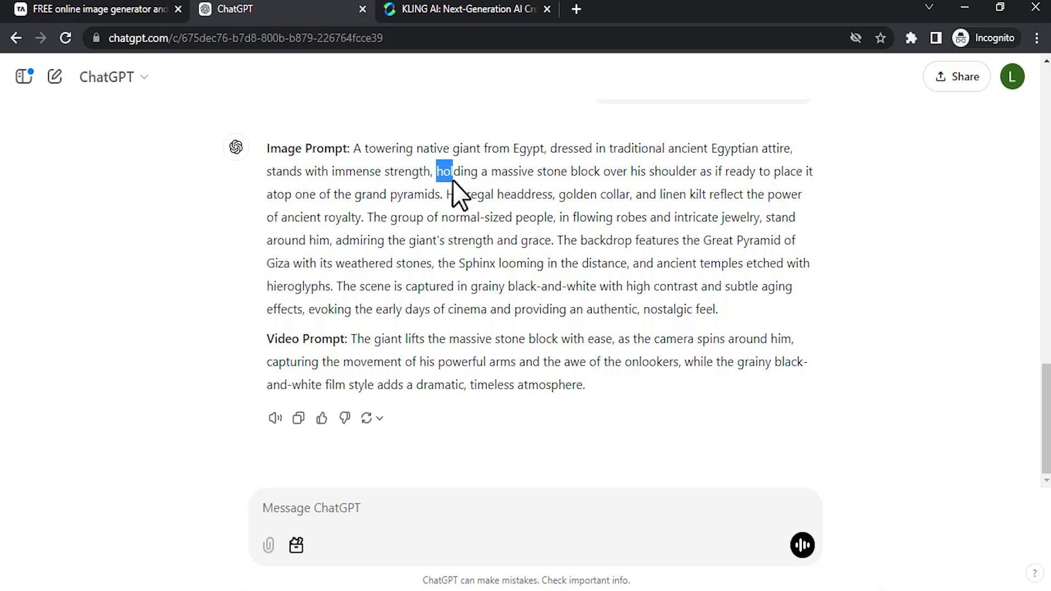
drag(437, 171, 687, 170)
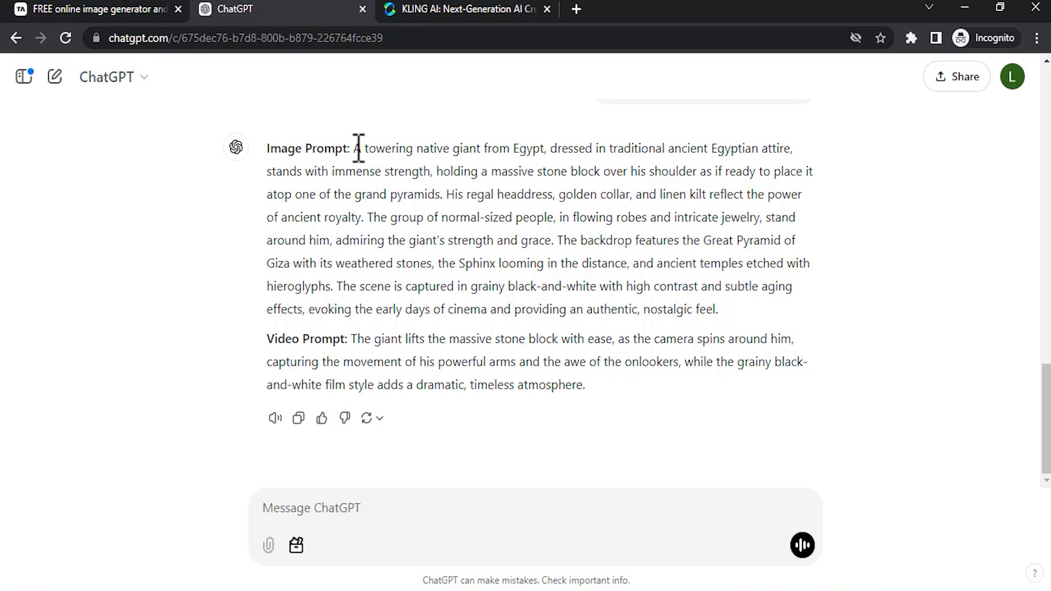
drag(354, 148, 717, 309)
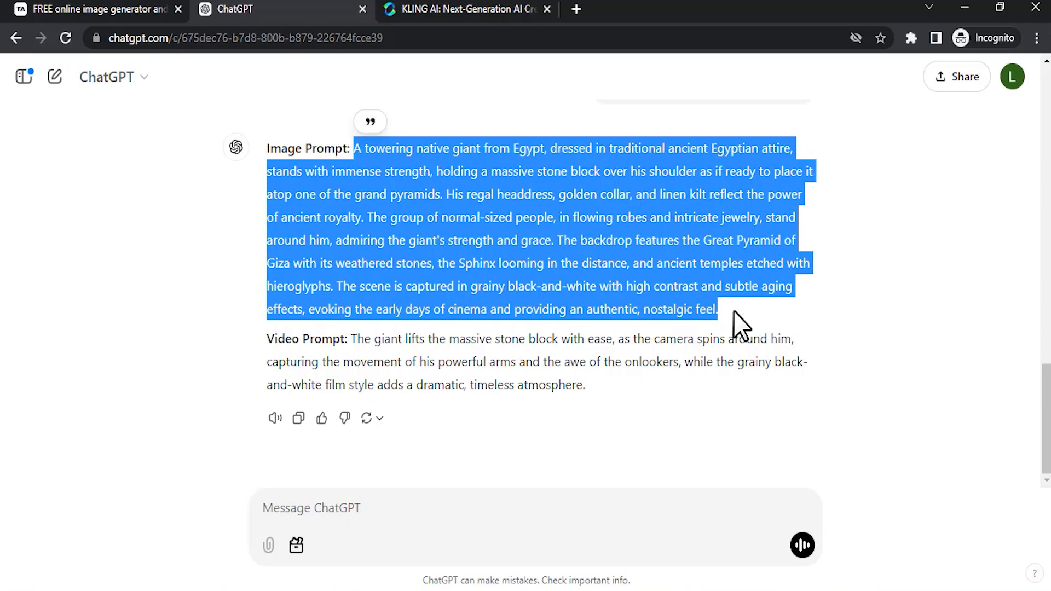
click(87, 9)
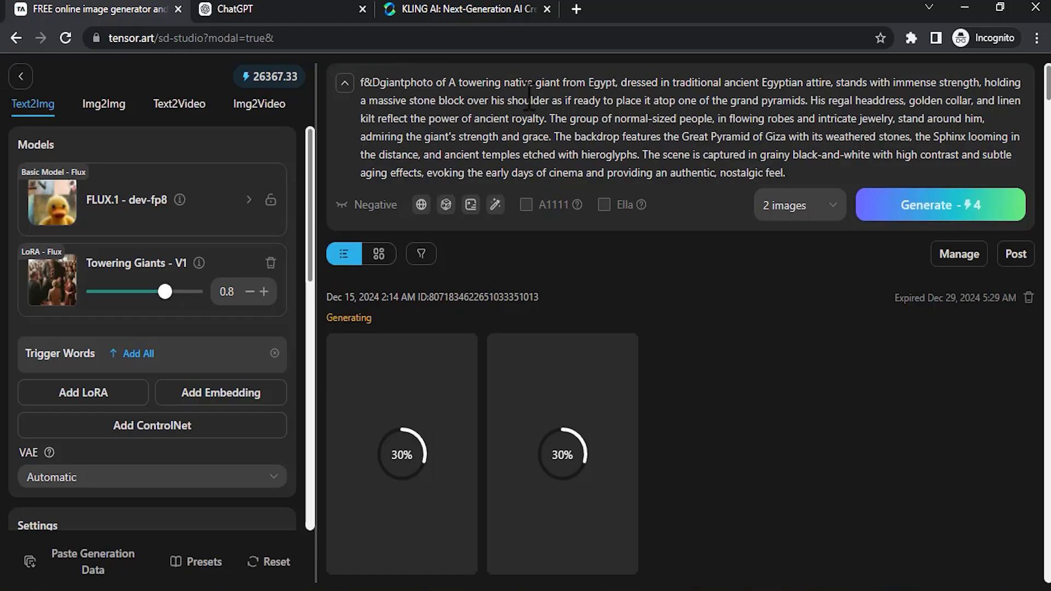
Generate the Egyptian stone-block giant images, view both results and close the preview.
double_click(396, 83)
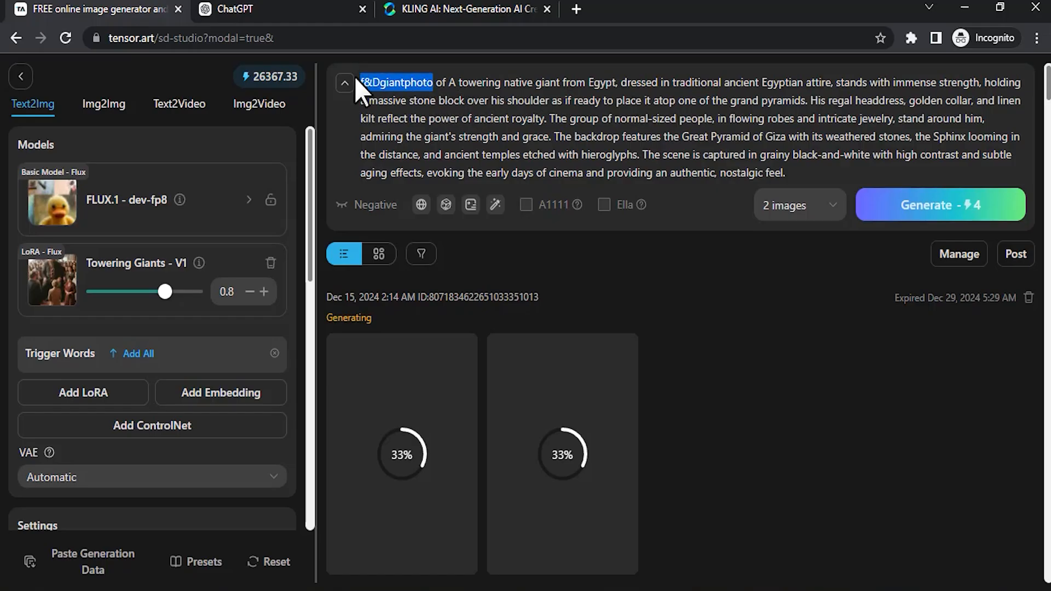
mouse_move(773, 452)
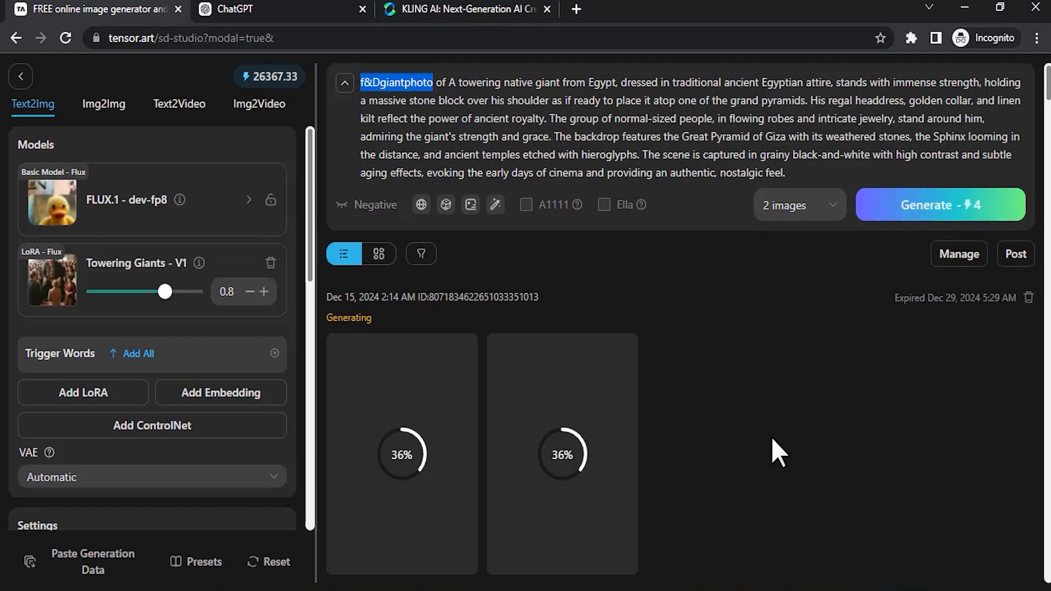
click(403, 454)
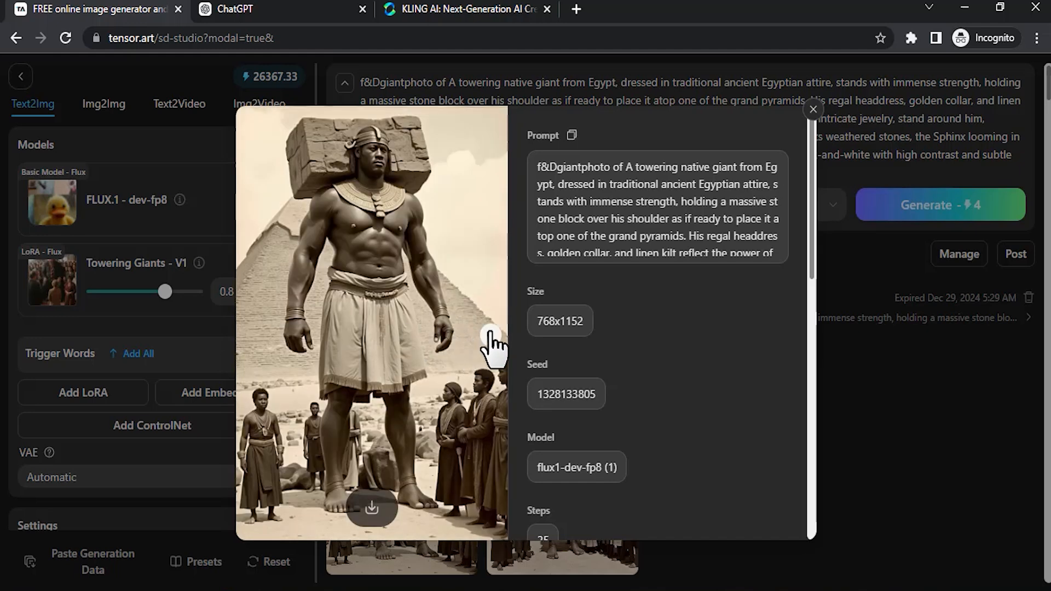
click(490, 351)
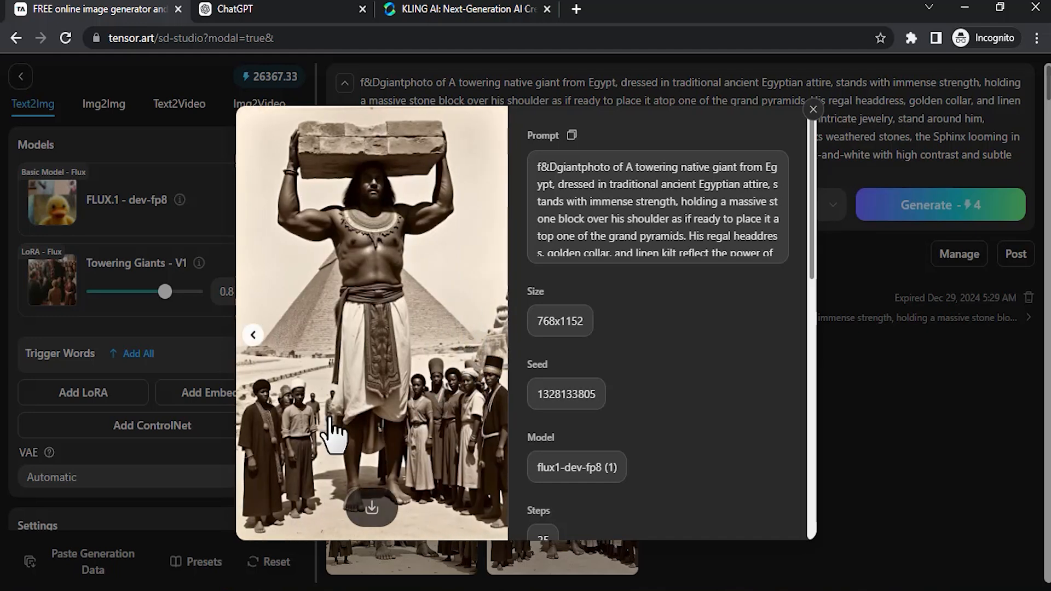
click(813, 110)
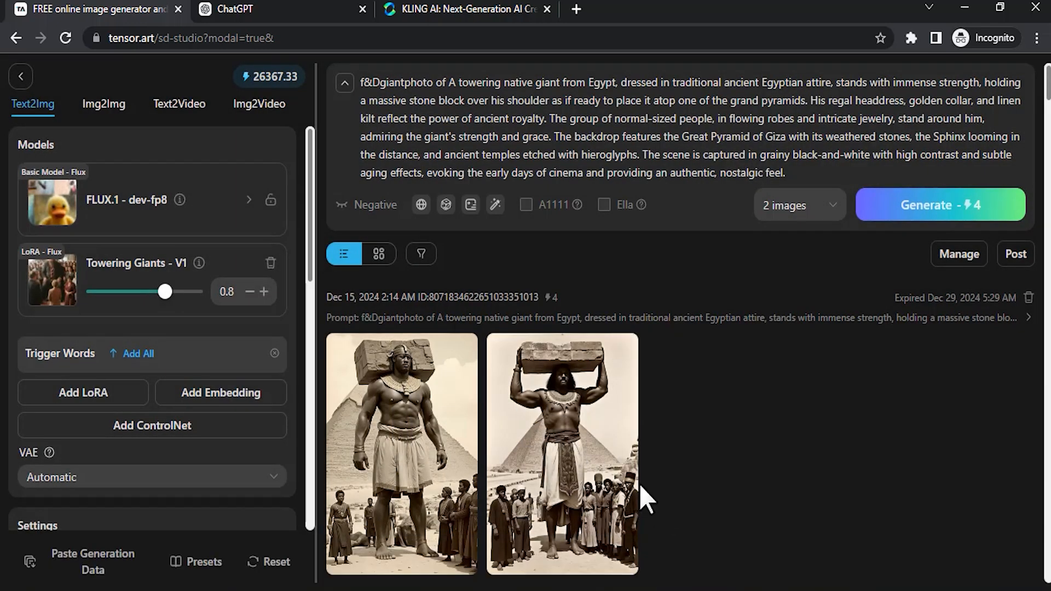
mouse_move(650, 505)
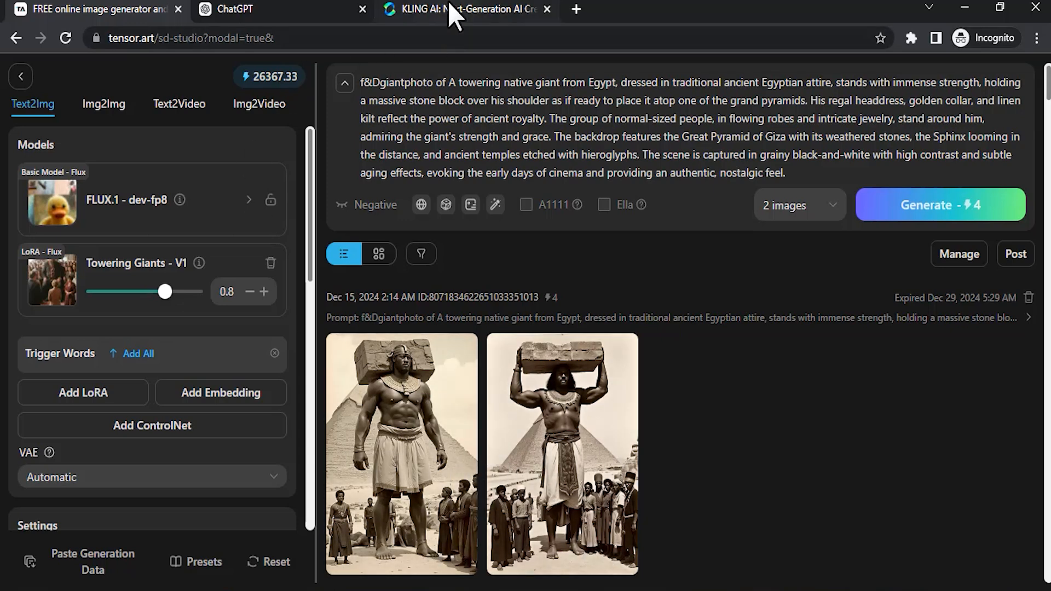
Load the Egyptian giant as start frame in KLING AI and enter the stone-lift spinning-camera video prompt.
click(456, 9)
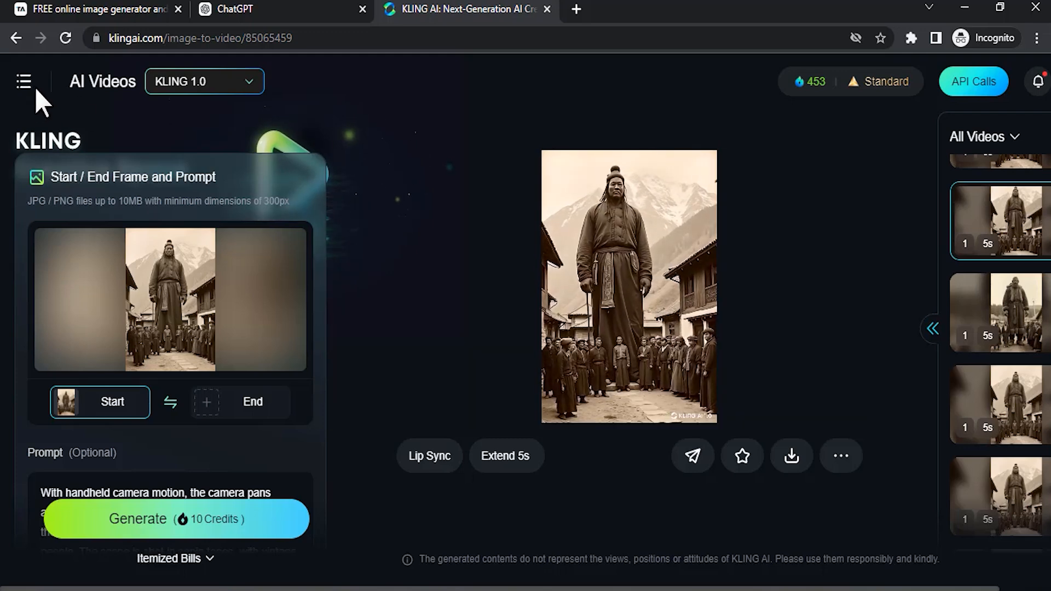
click(24, 81)
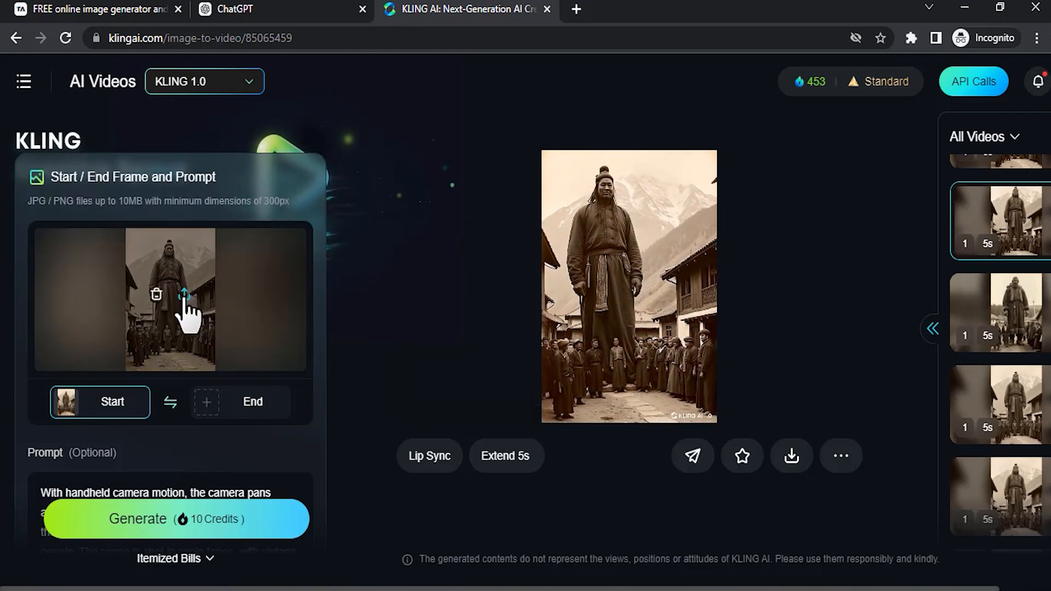
click(156, 294)
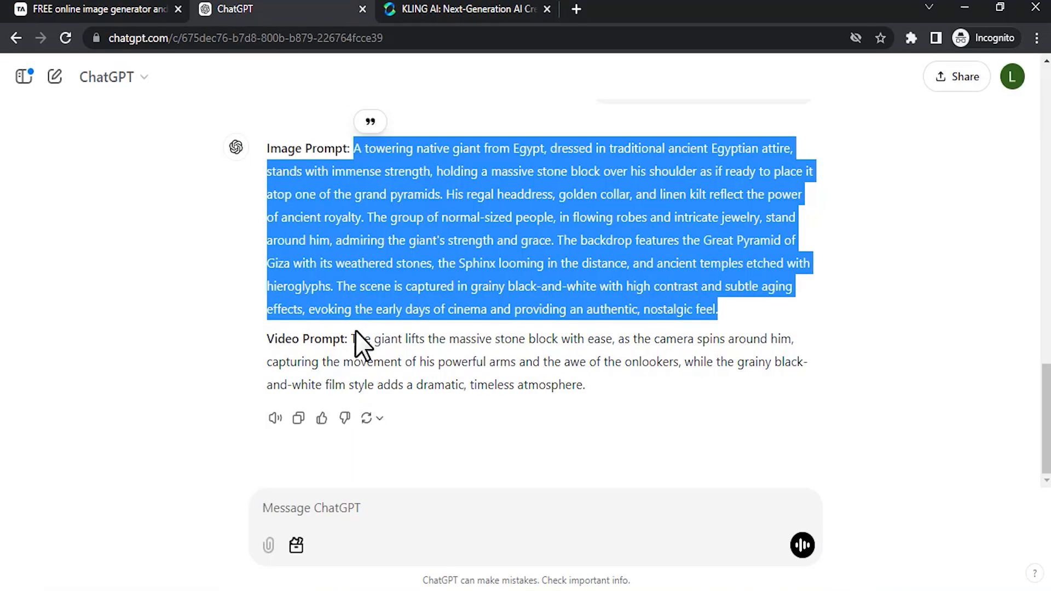
drag(349, 338, 585, 384)
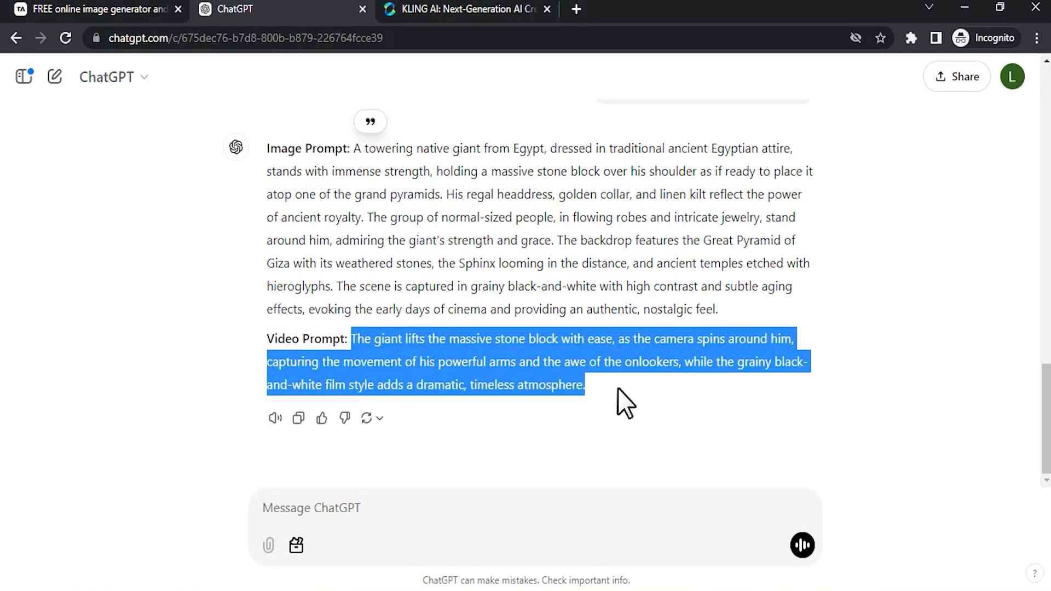
click(460, 8)
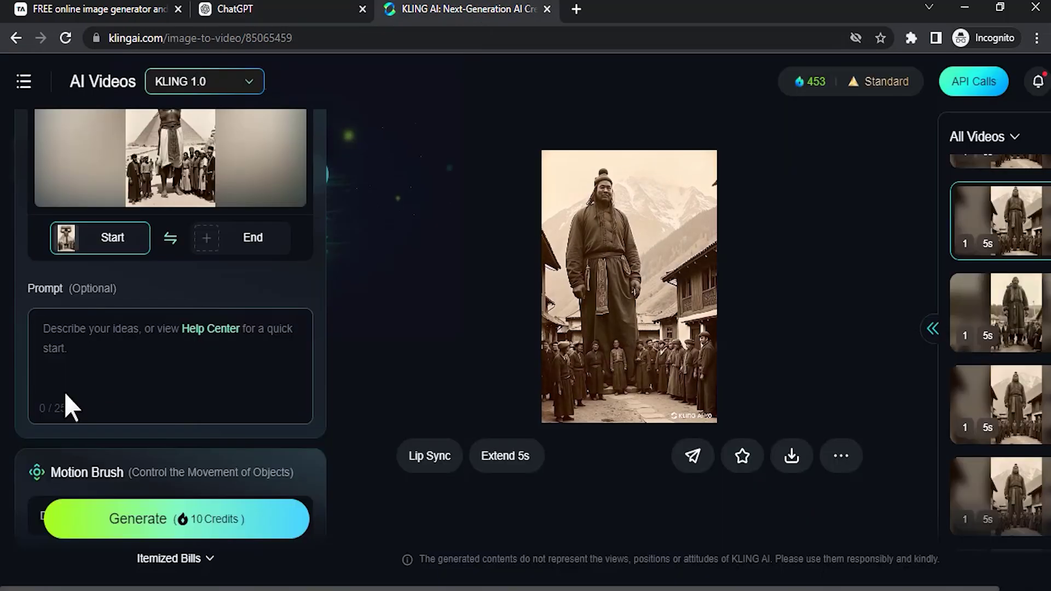
text(The giant lifts the massive stone block with ease, as the camera spins around him, capturing the movement of his powerful arms and the awe of the onlookers, while the grainy black-and-white film style adds a dramatic, timeless atmosphere.)
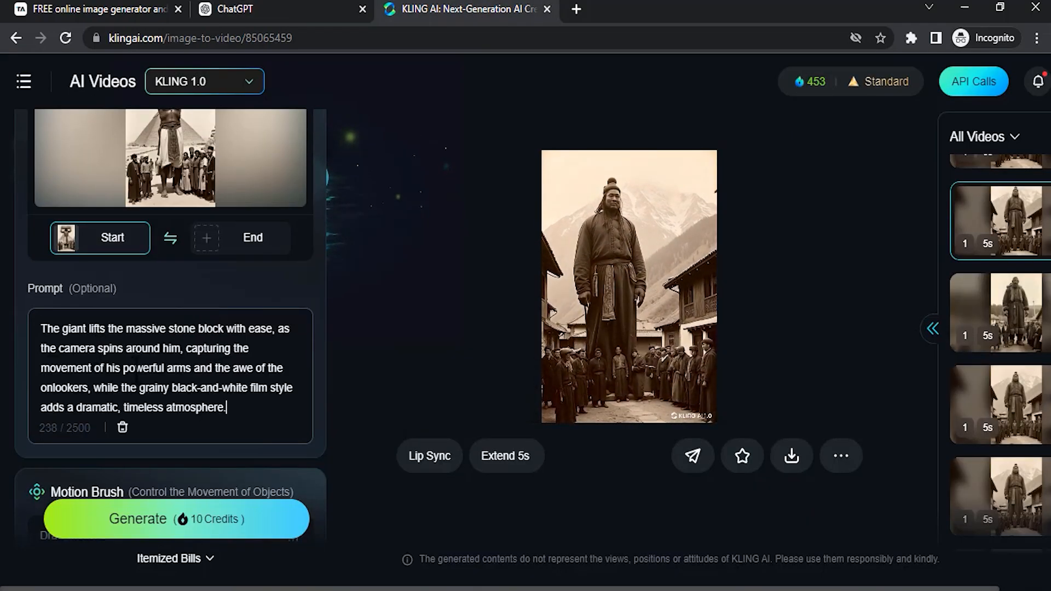
mouse_move(221, 170)
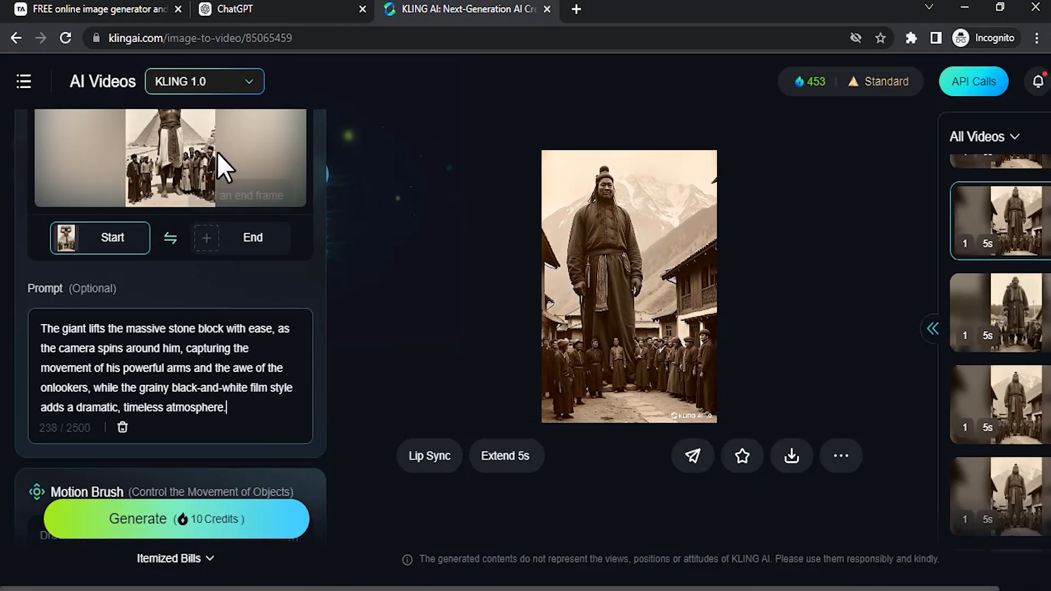
Switch to KLING 1.5 and append ', slow motion' to the negative prompt before generating.
click(204, 81)
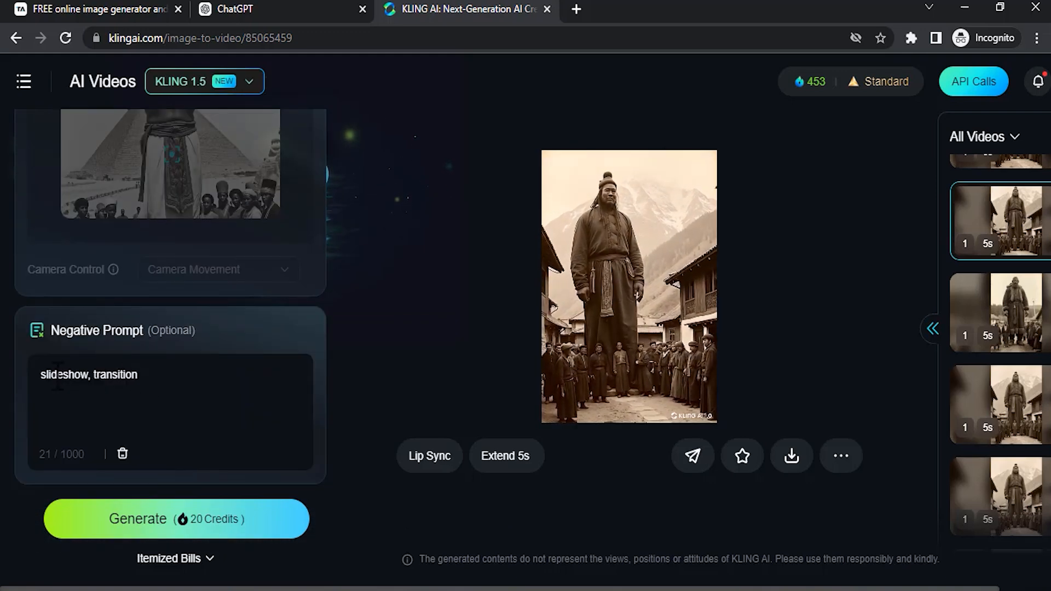
click(151, 374)
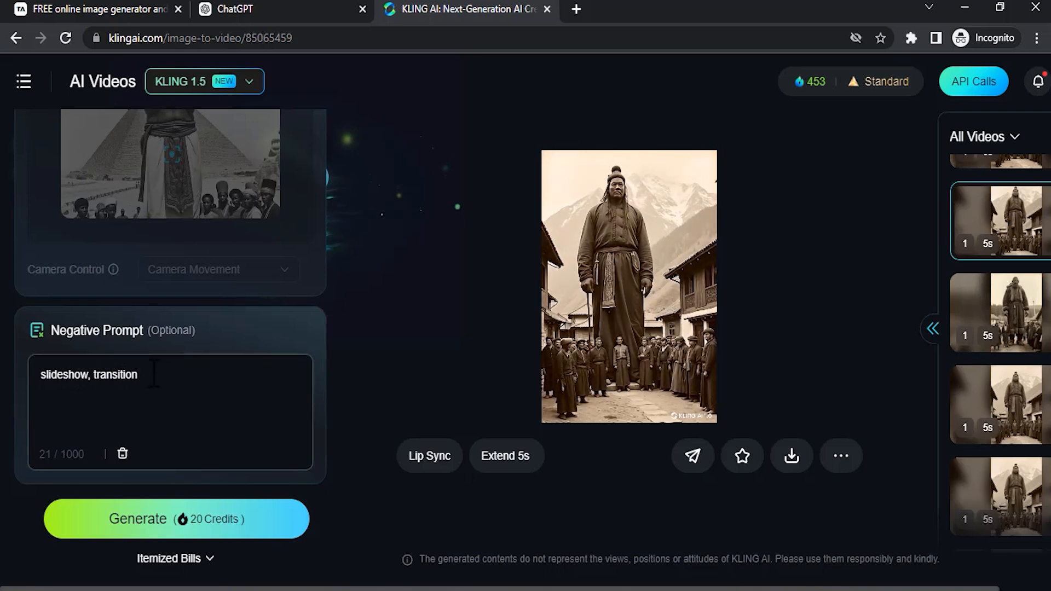
text(, slow motion)
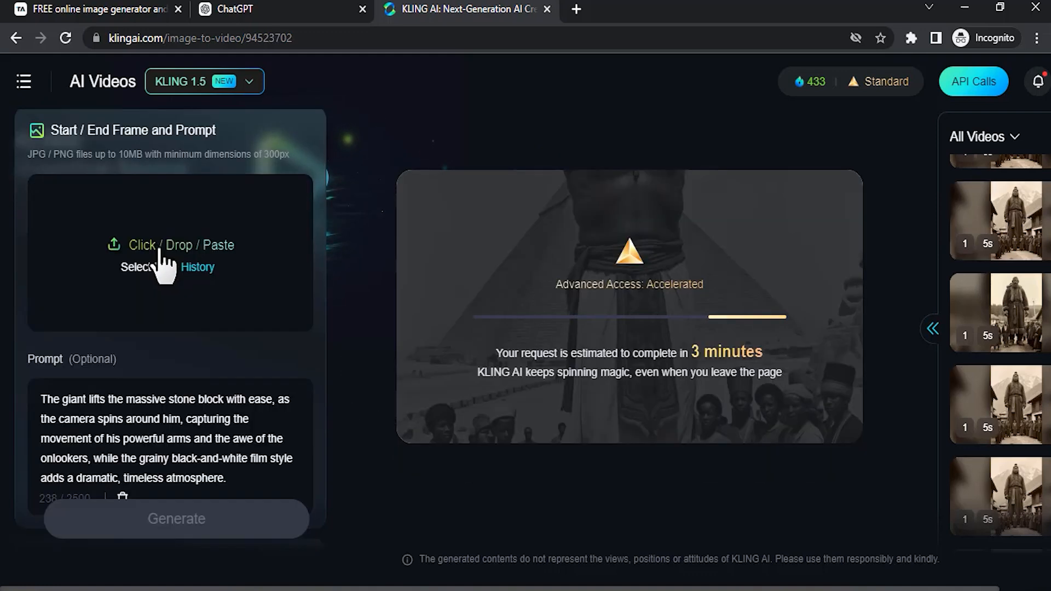
Upload the Viking giant as start frame and enter the head-patting zoom-out video prompt.
click(170, 252)
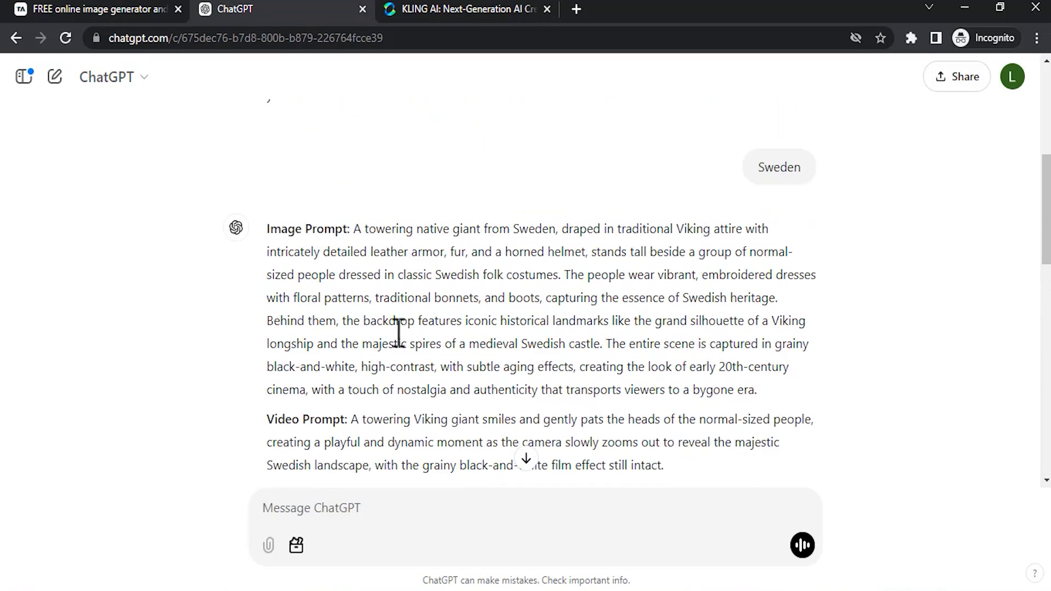
drag(359, 419, 637, 442)
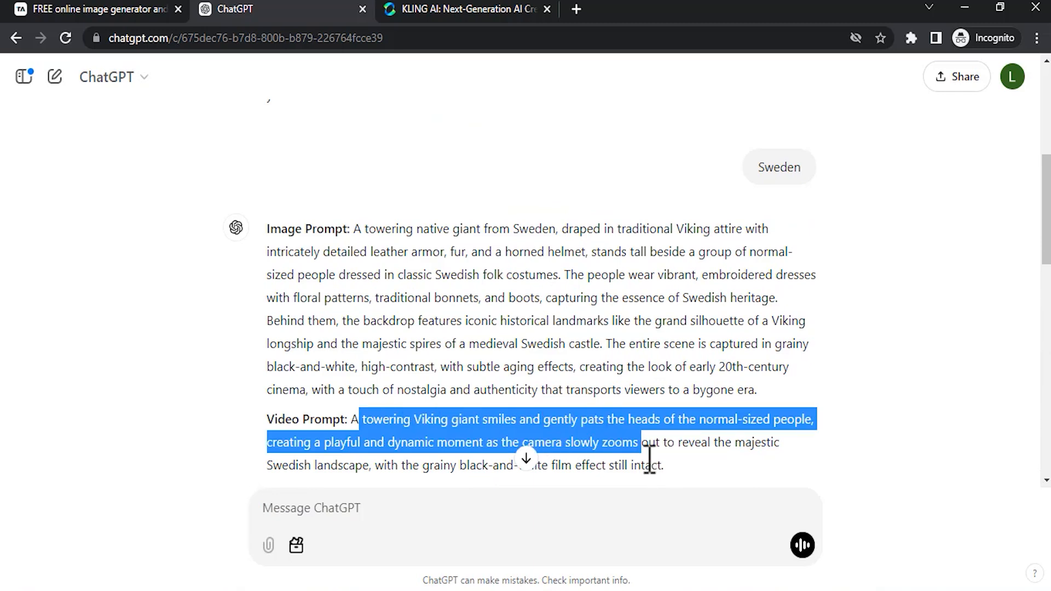
click(466, 9)
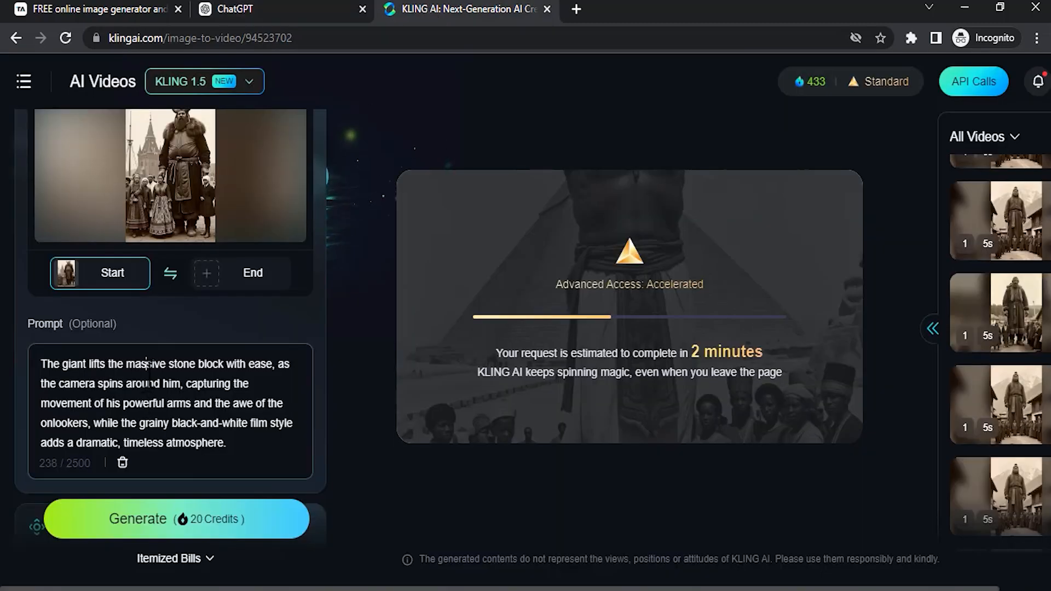
text(A towering Viking giant smiles and gently pats the heads of the normal-sized people, creating a playful and dynamic moment as the camera slowly zooms out to reveal the majestic Swedish landscape, with the grainy black-and-white film effect still intact.)
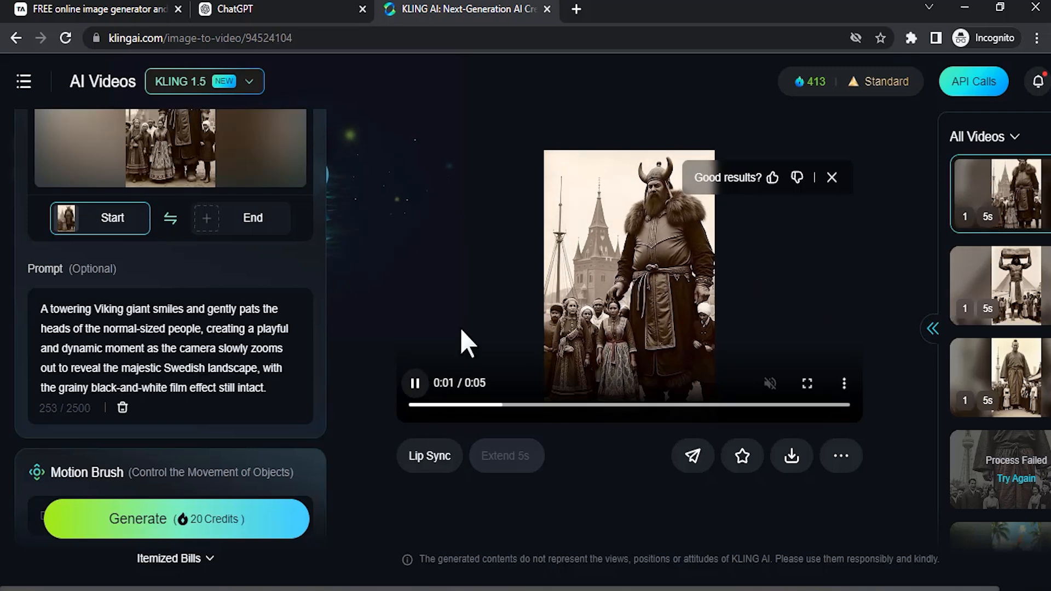
mouse_move(488, 331)
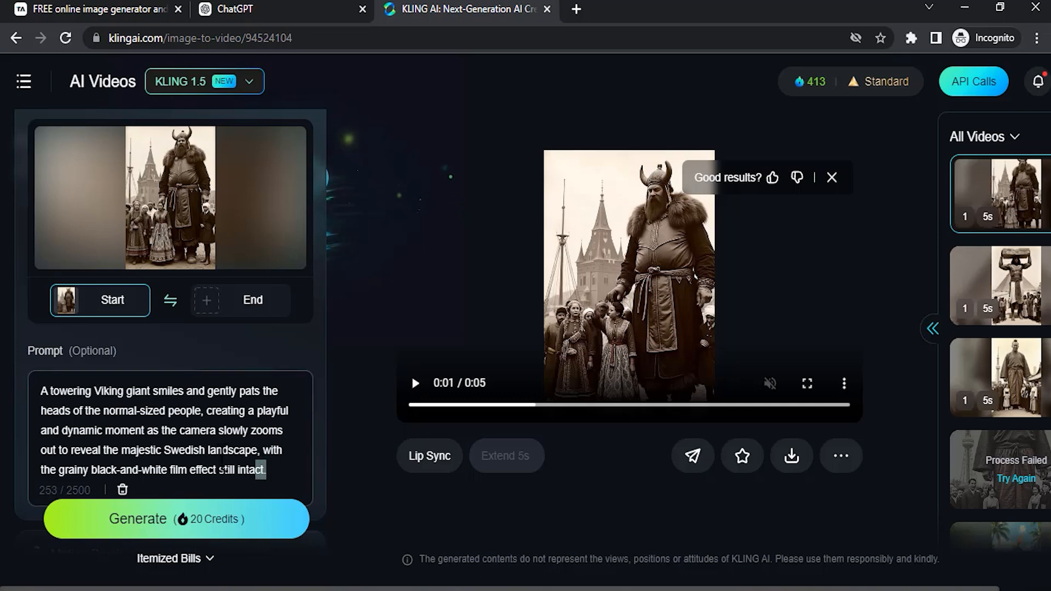
mouse_move(934, 329)
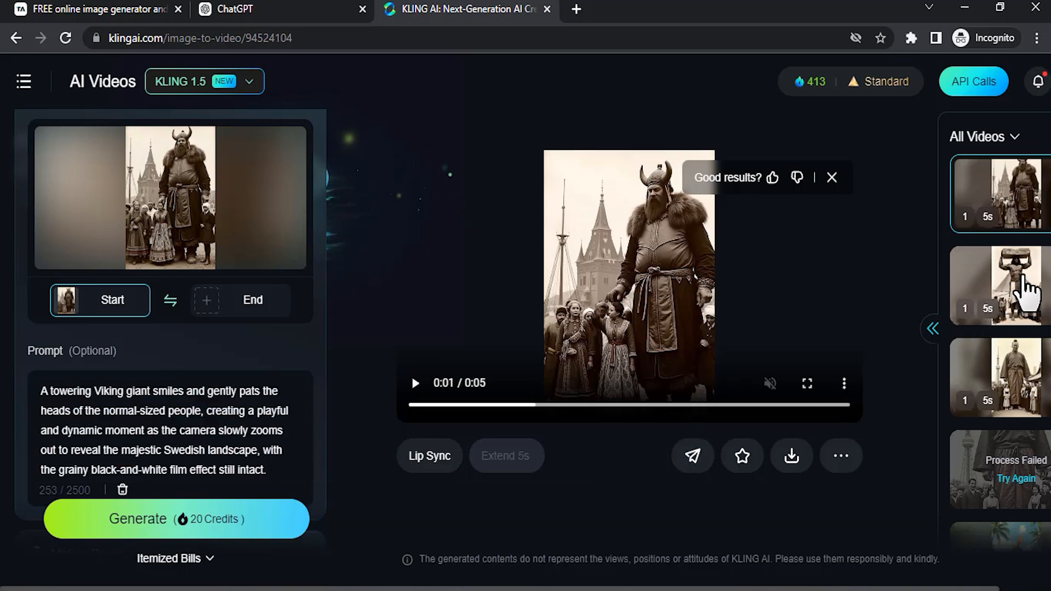
Start another KLING AI video from the stone-lifting giant image, then move to a new tab for ElevenLabs.
click(998, 286)
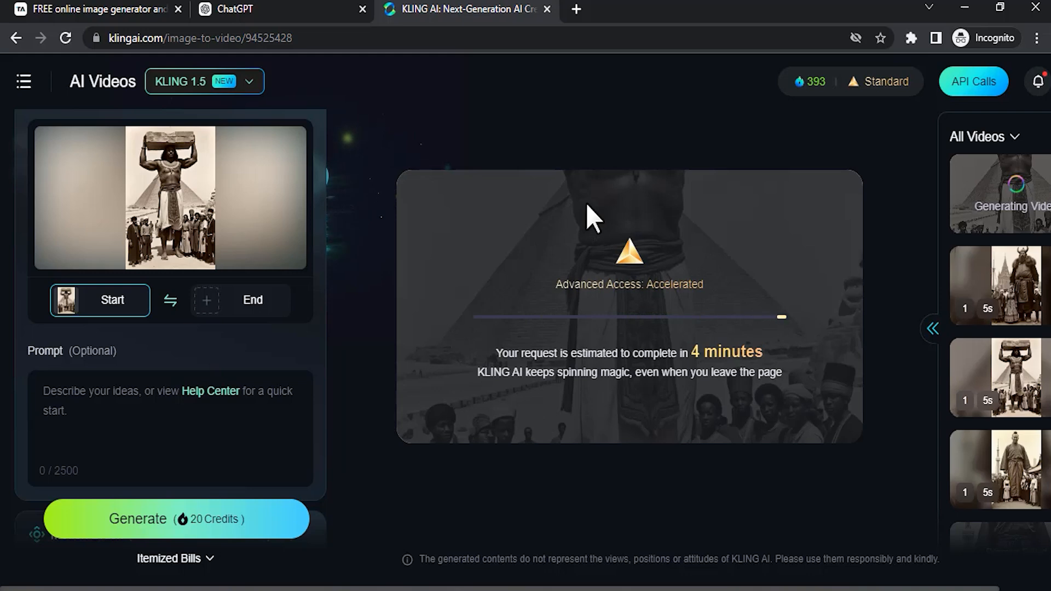
mouse_move(651, 75)
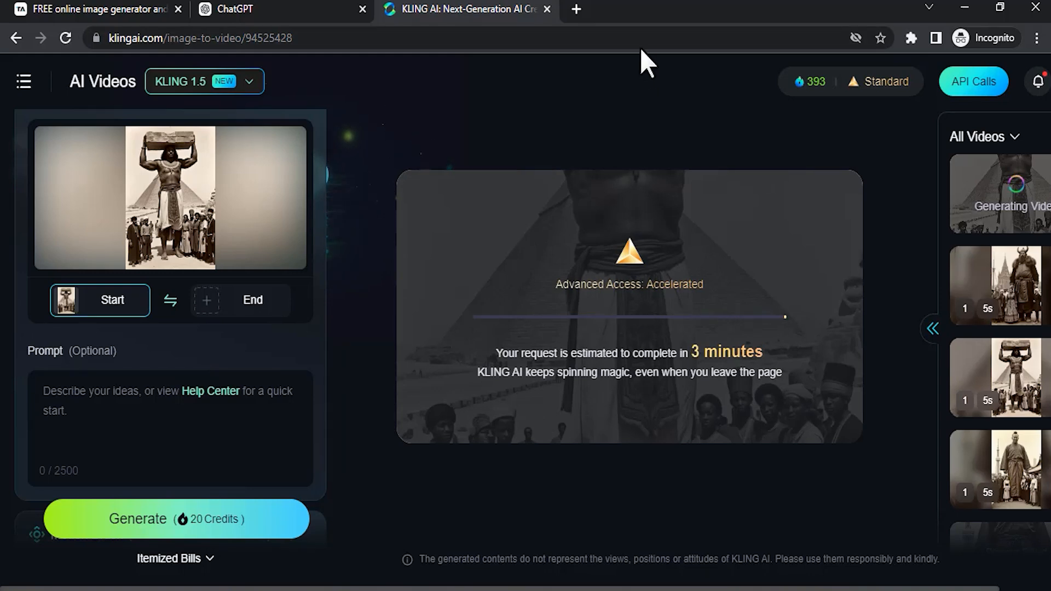
click(651, 10)
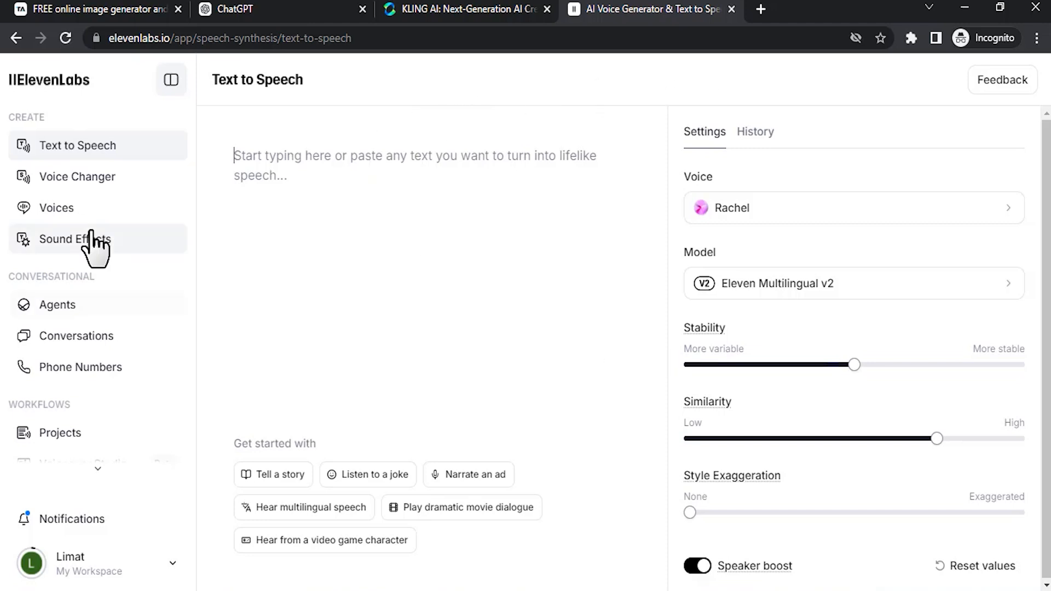
Generate 5-second 'vintage crowded village' sound effects in the ElevenLabs Sound Effects tool.
click(75, 239)
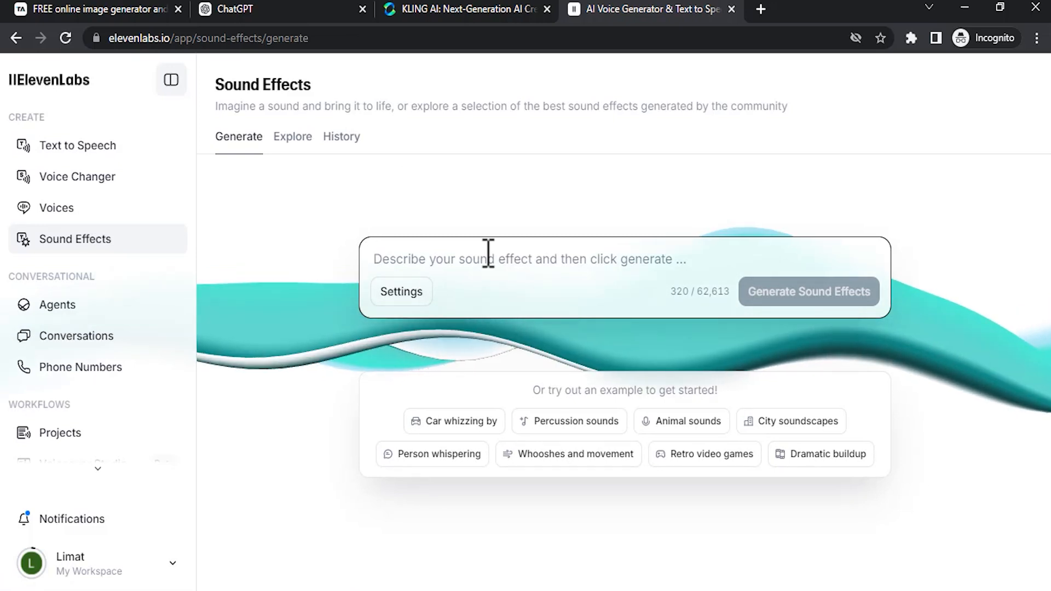
text(vintage crowded villa)
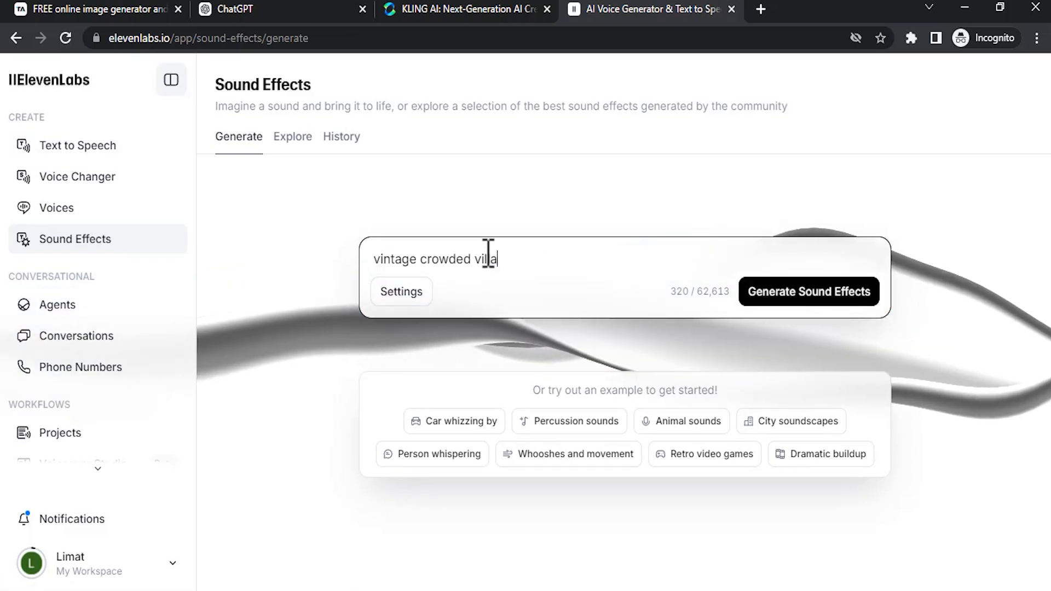
click(401, 291)
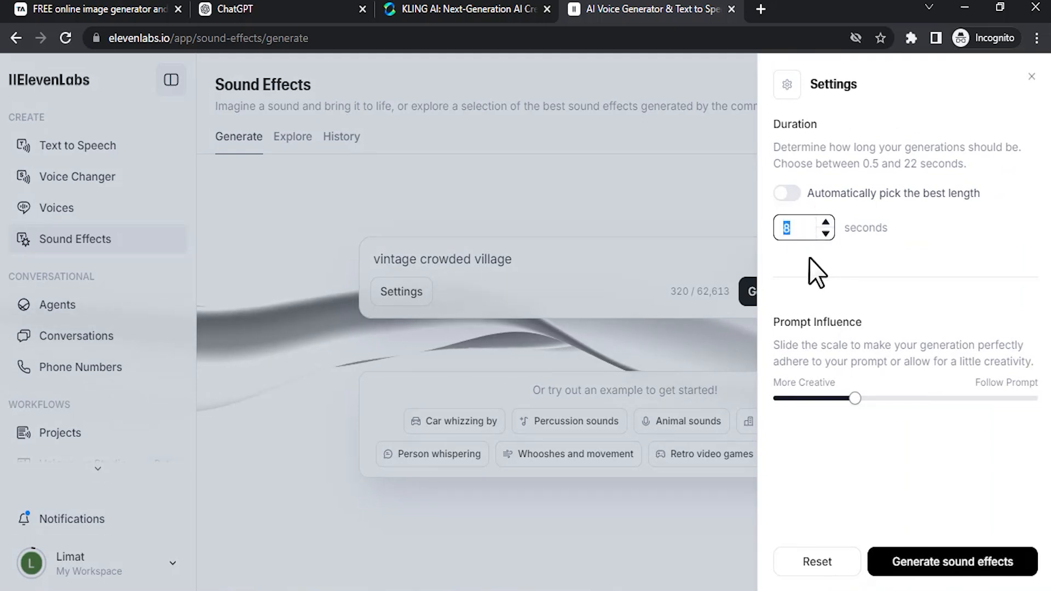
text(5)
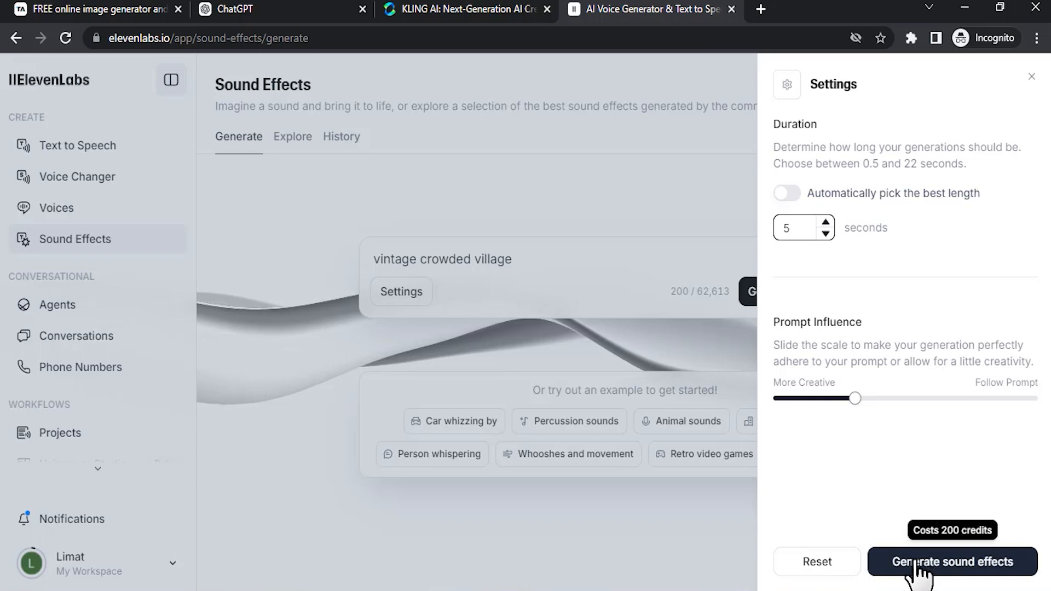
click(950, 577)
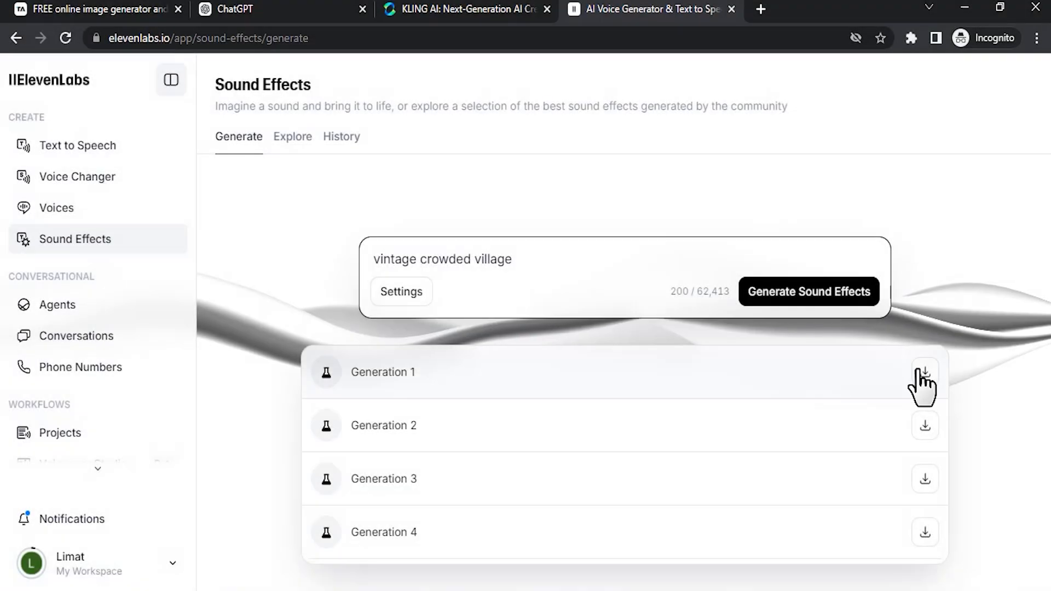
mouse_move(925, 370)
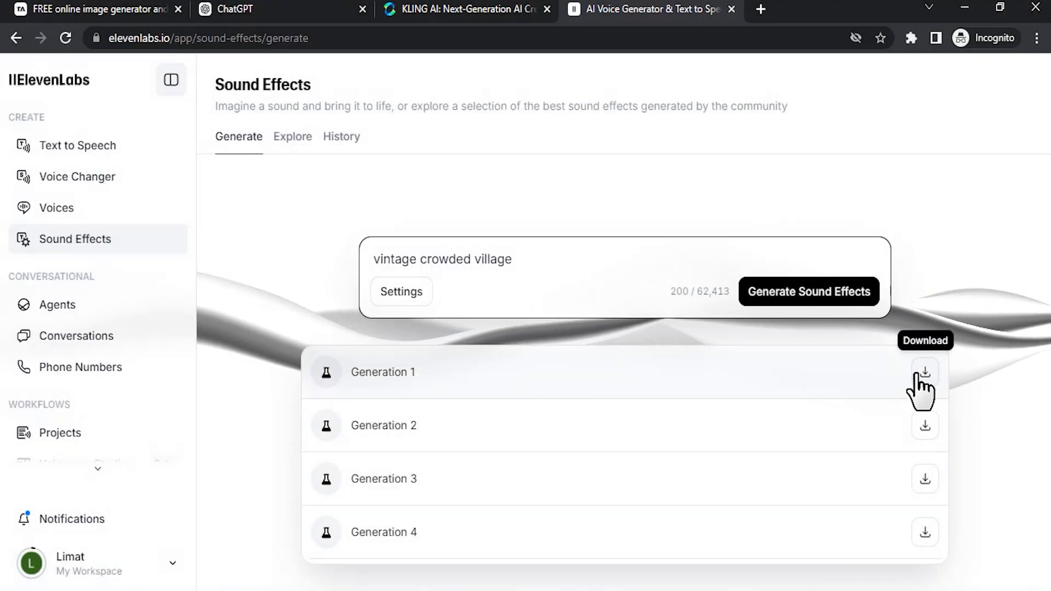
mouse_move(925, 410)
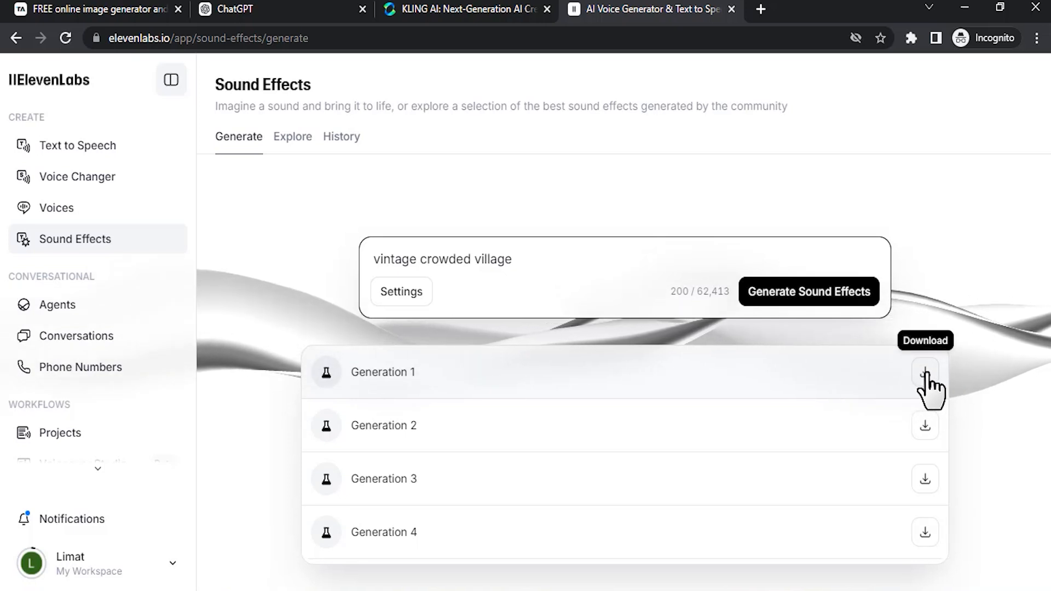
mouse_move(505, 375)
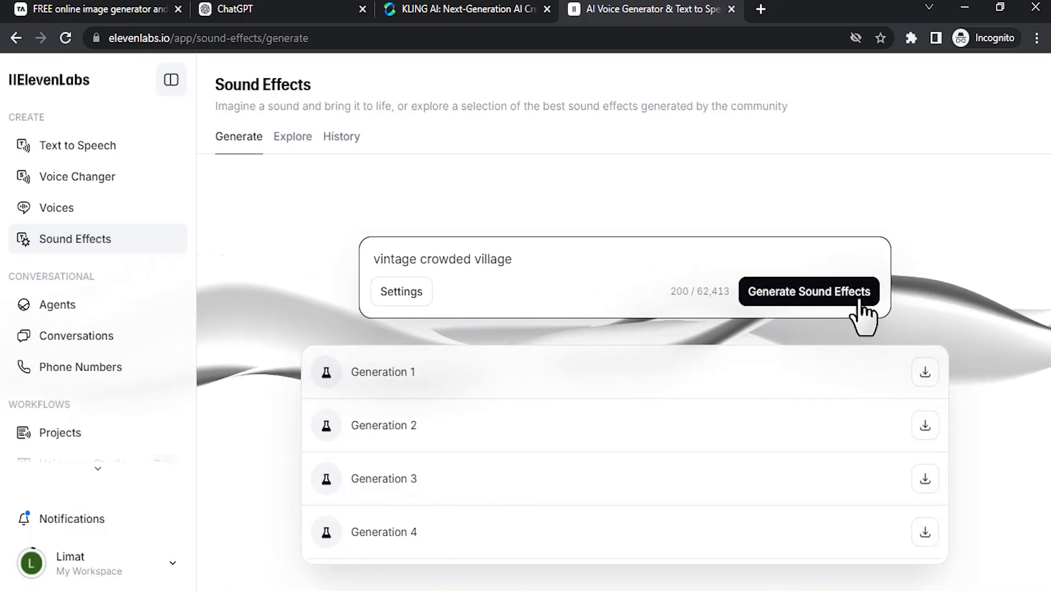
mouse_move(588, 270)
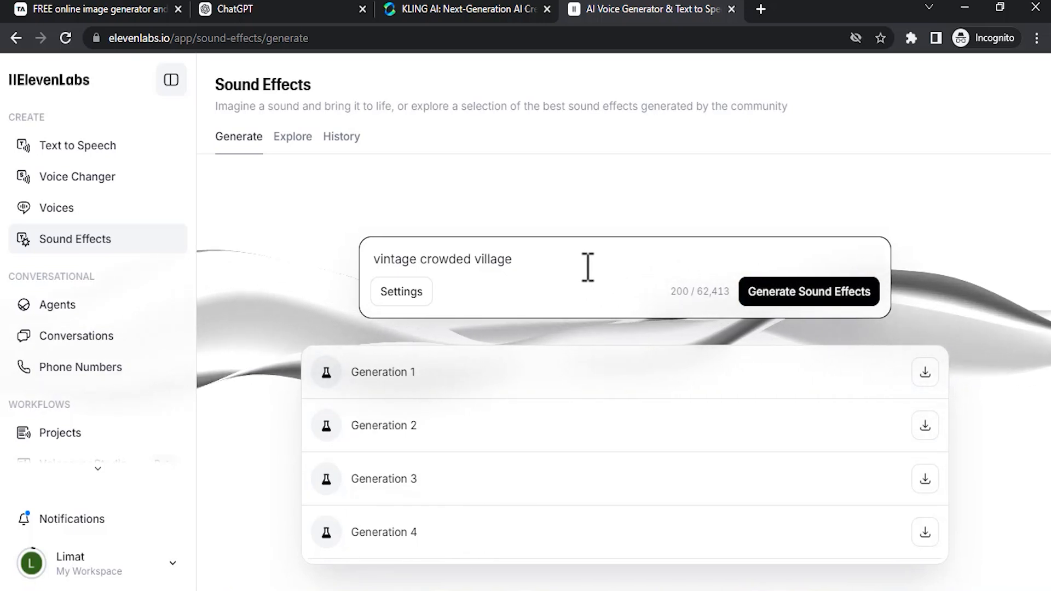
mouse_move(857, 377)
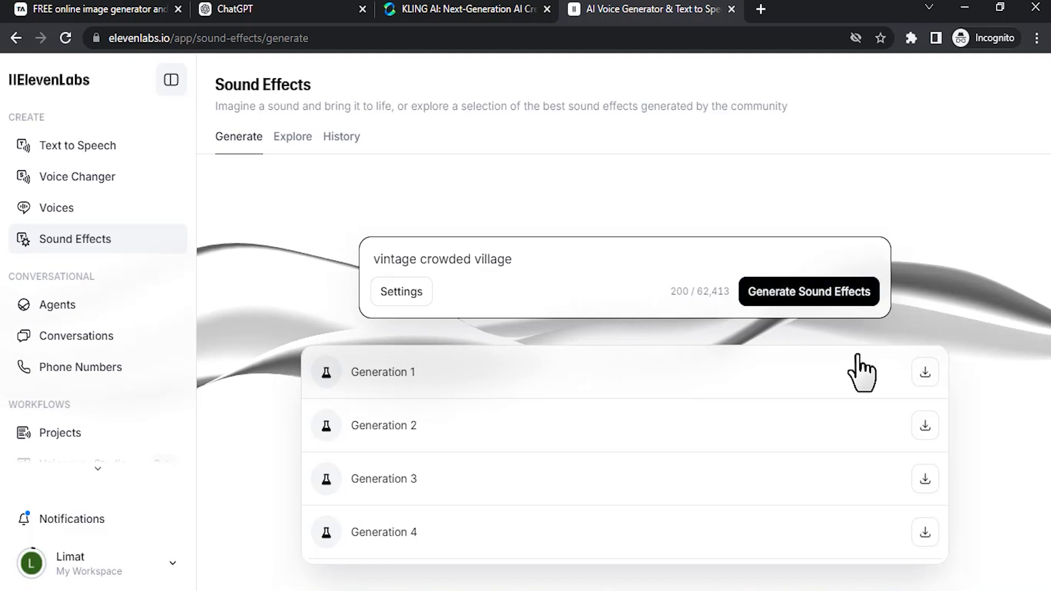
mouse_move(821, 414)
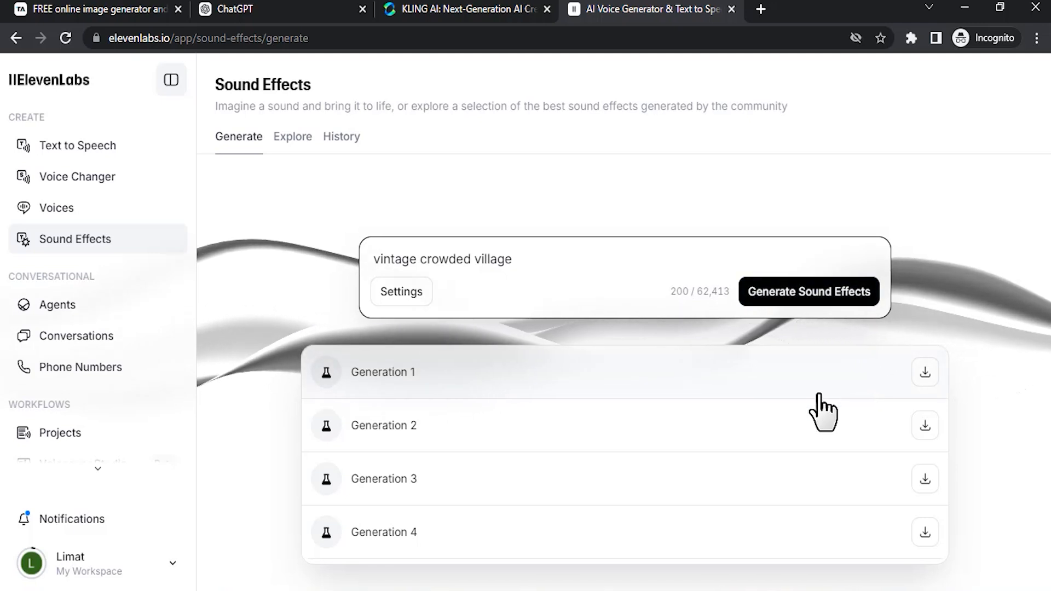
mouse_move(690, 158)
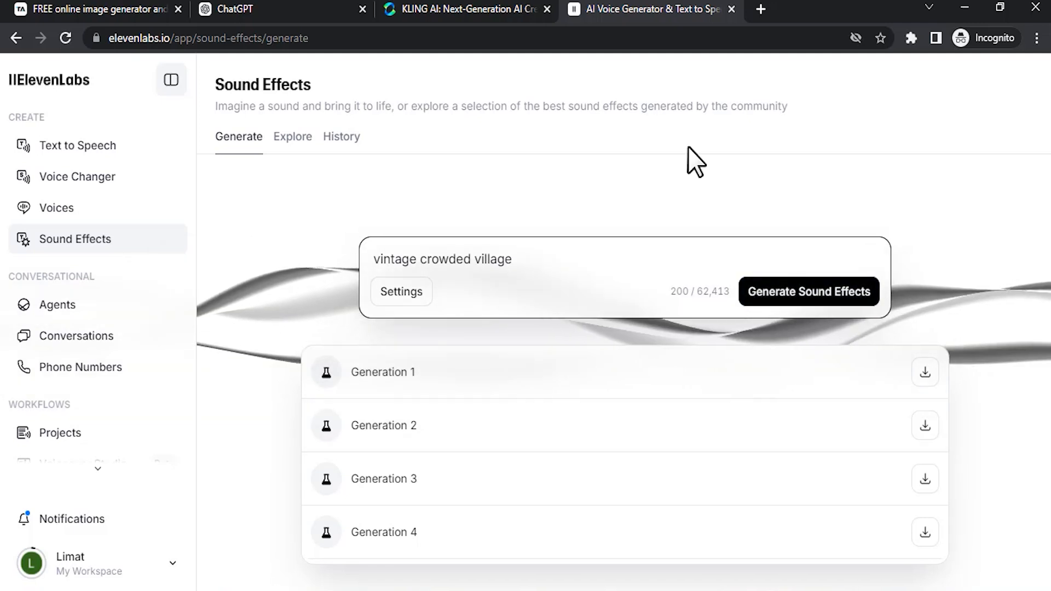